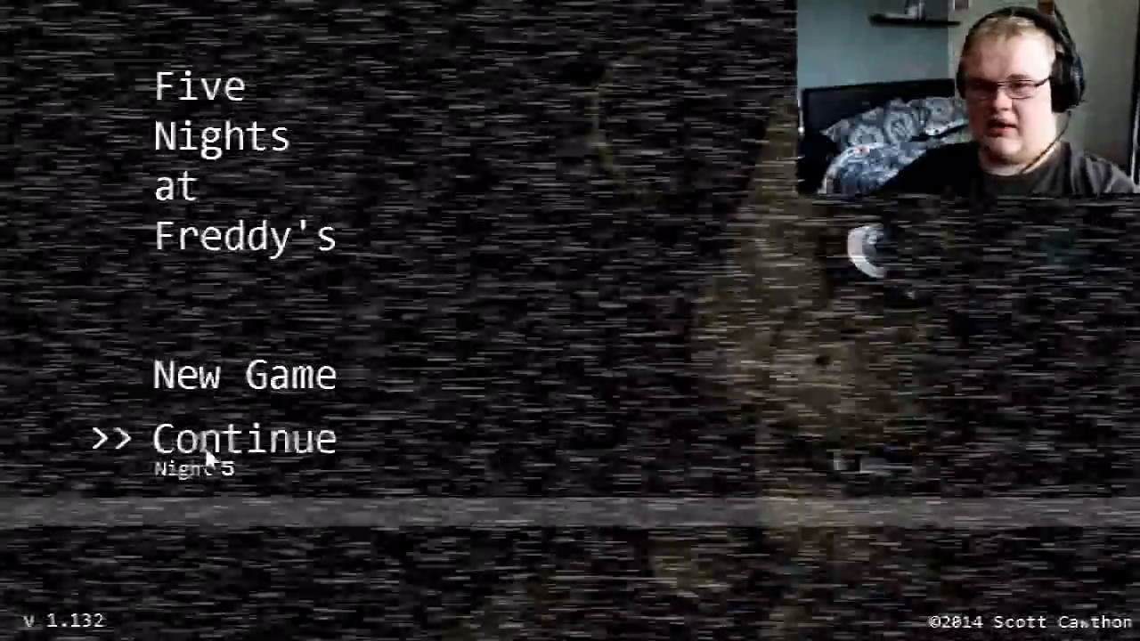
Continue the saved game to begin Night 5 and bring up the West Hall camera.
click(245, 436)
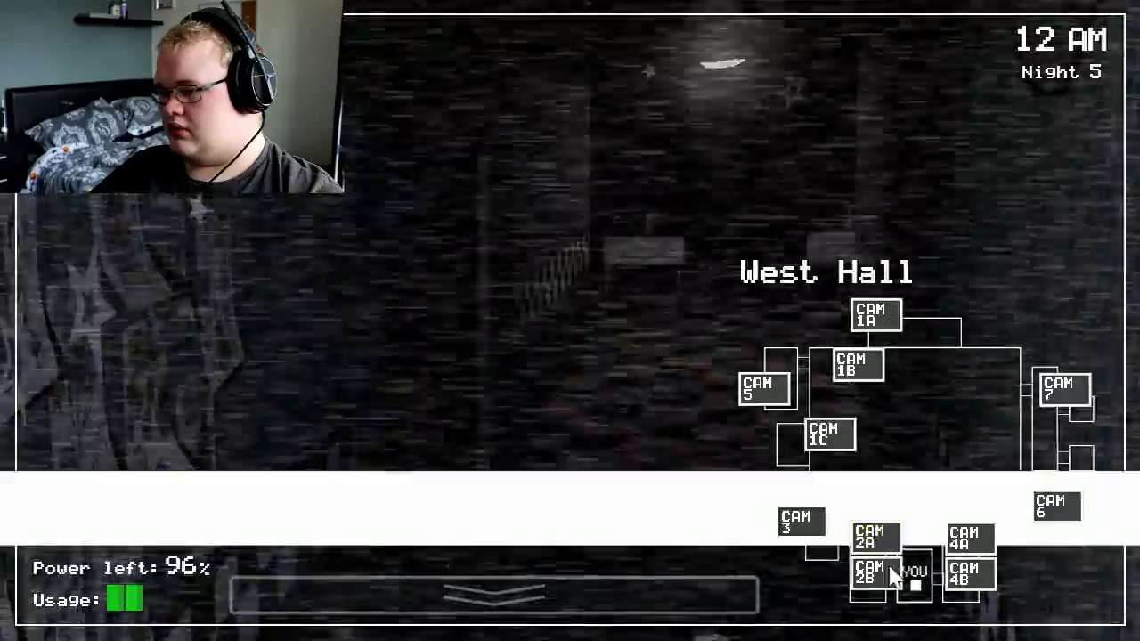
Check the West and East Hall cameras and light the left doorway through to 1 AM.
click(969, 575)
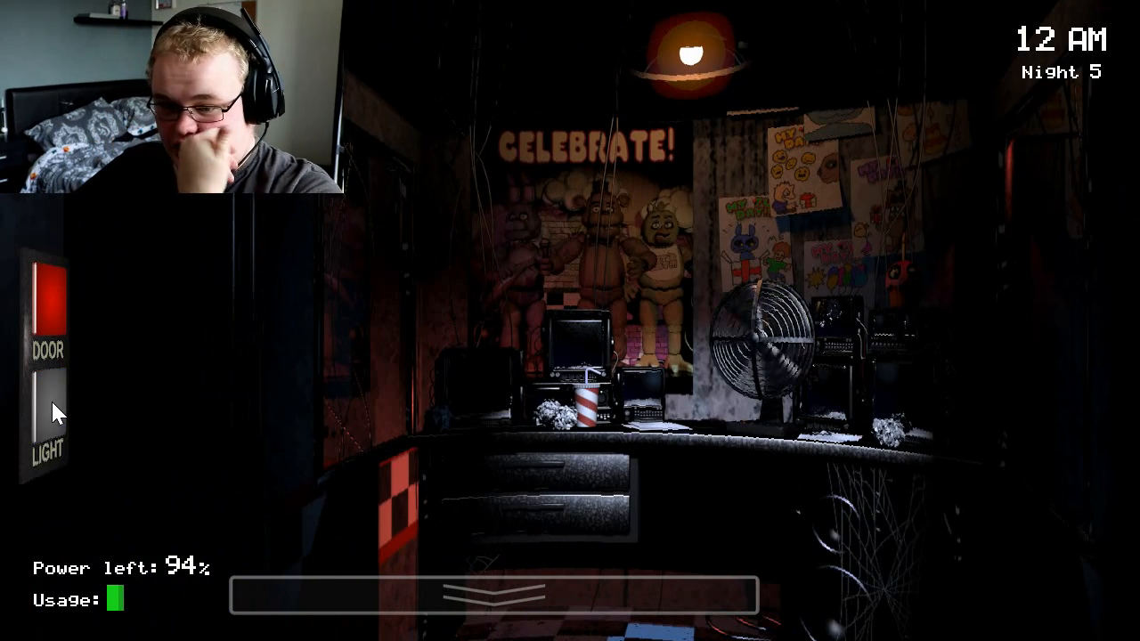
click(1084, 436)
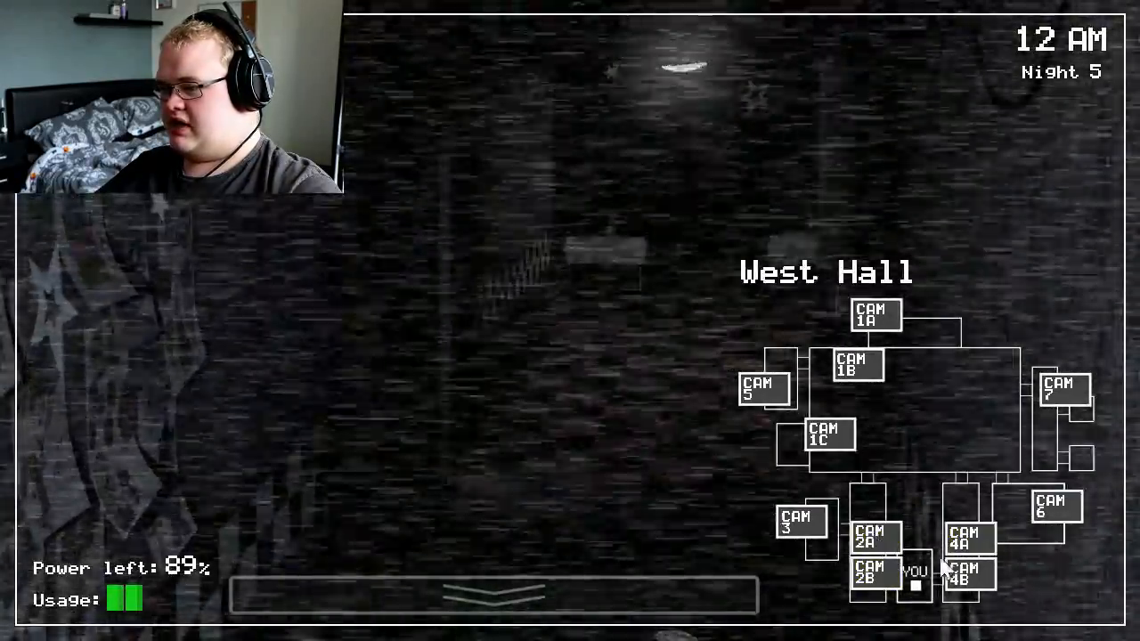
click(1061, 387)
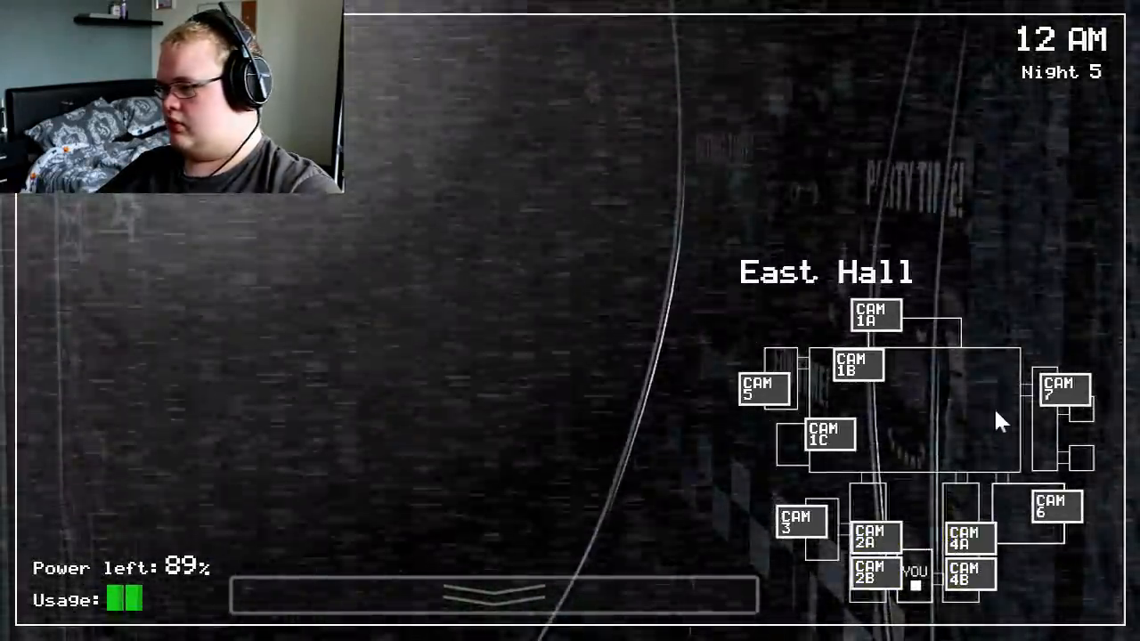
click(875, 316)
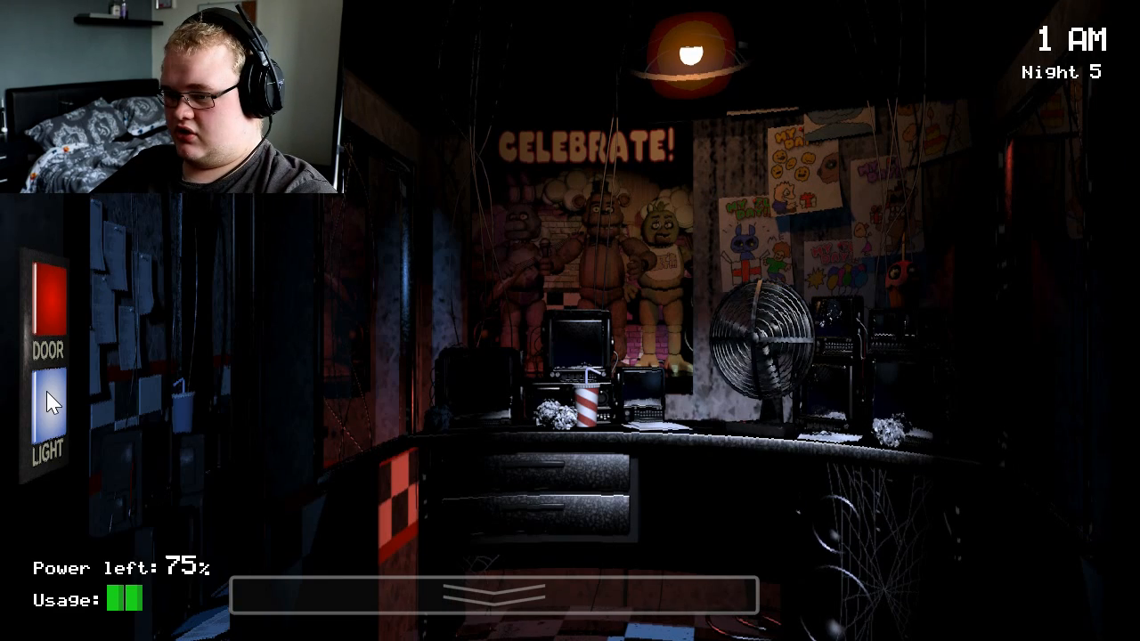
Check the East Hall Corner camera, use the right door's light and door controls, and recheck the left side until 2 AM.
click(49, 419)
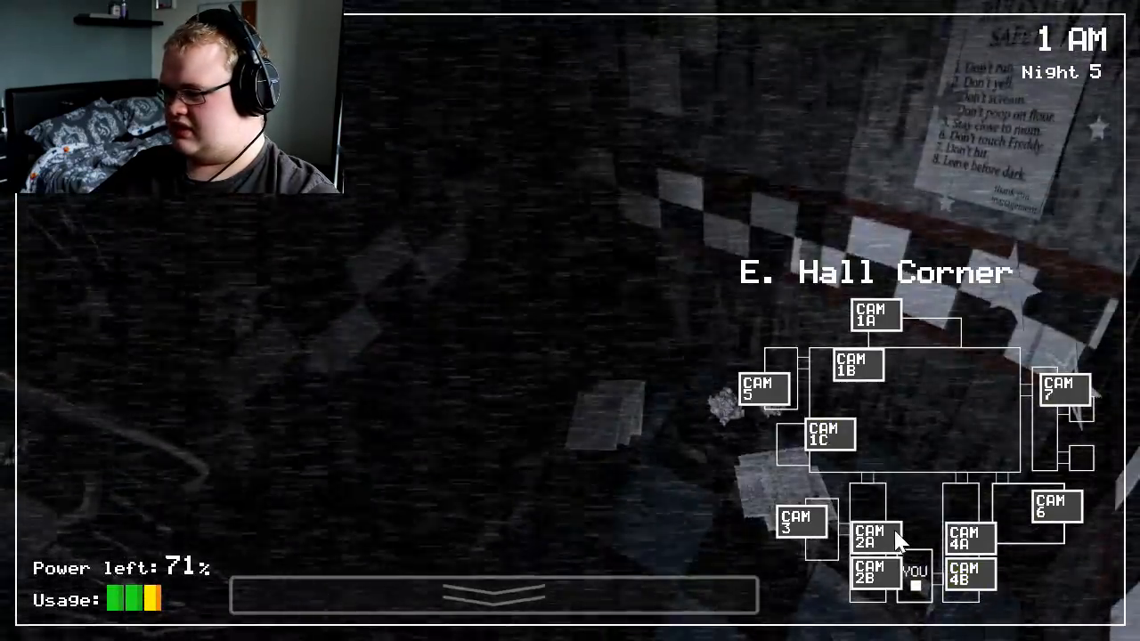
click(827, 437)
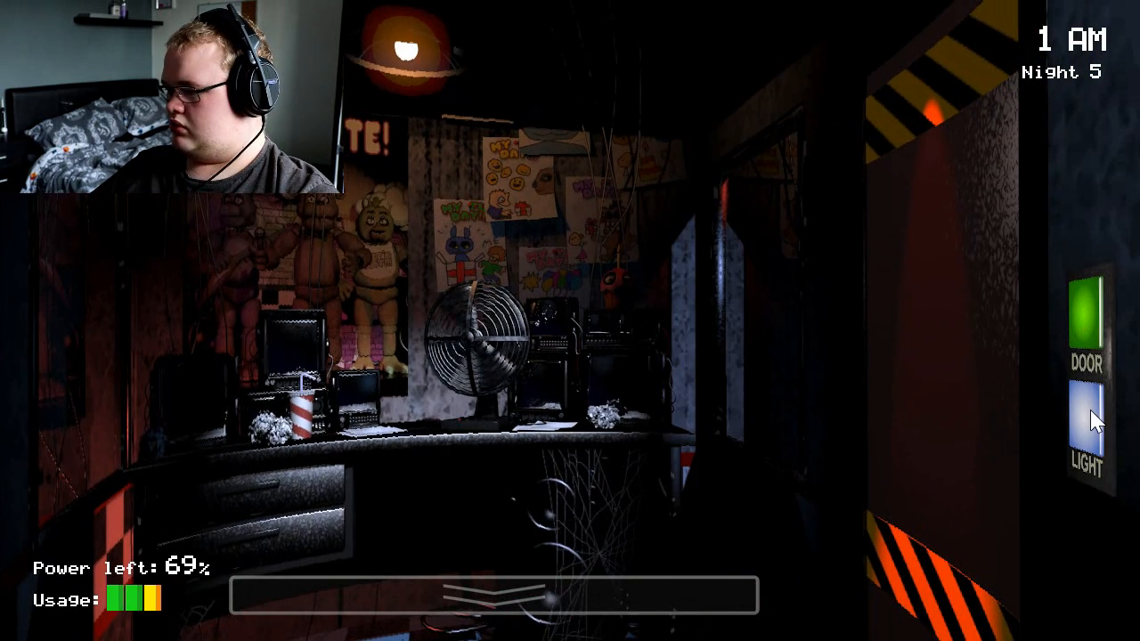
click(1085, 436)
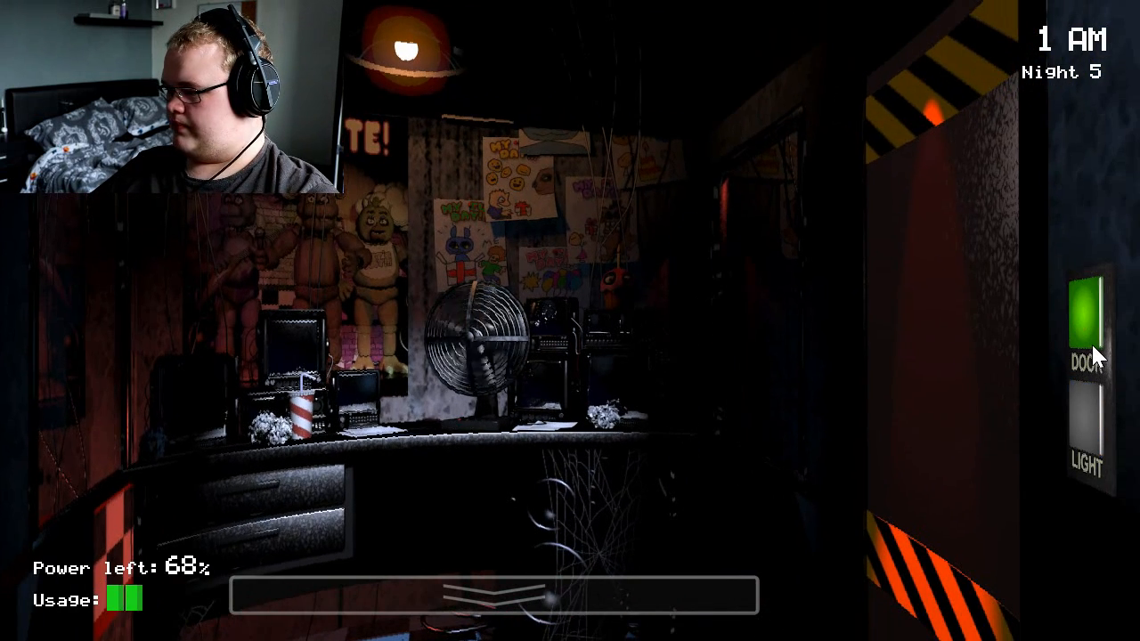
click(1091, 320)
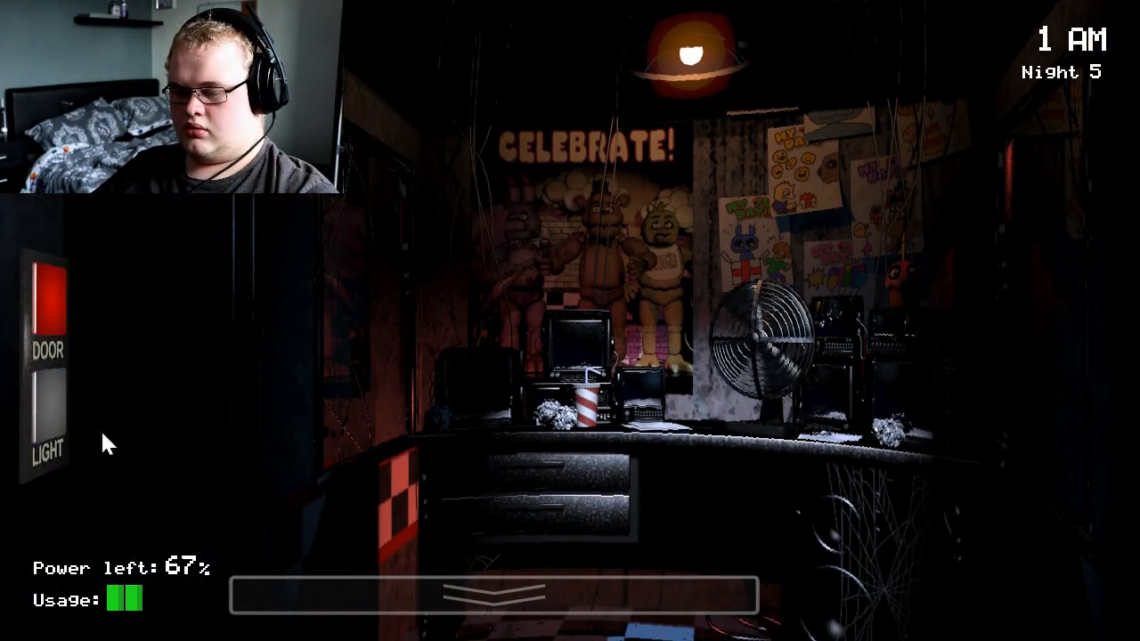
click(48, 418)
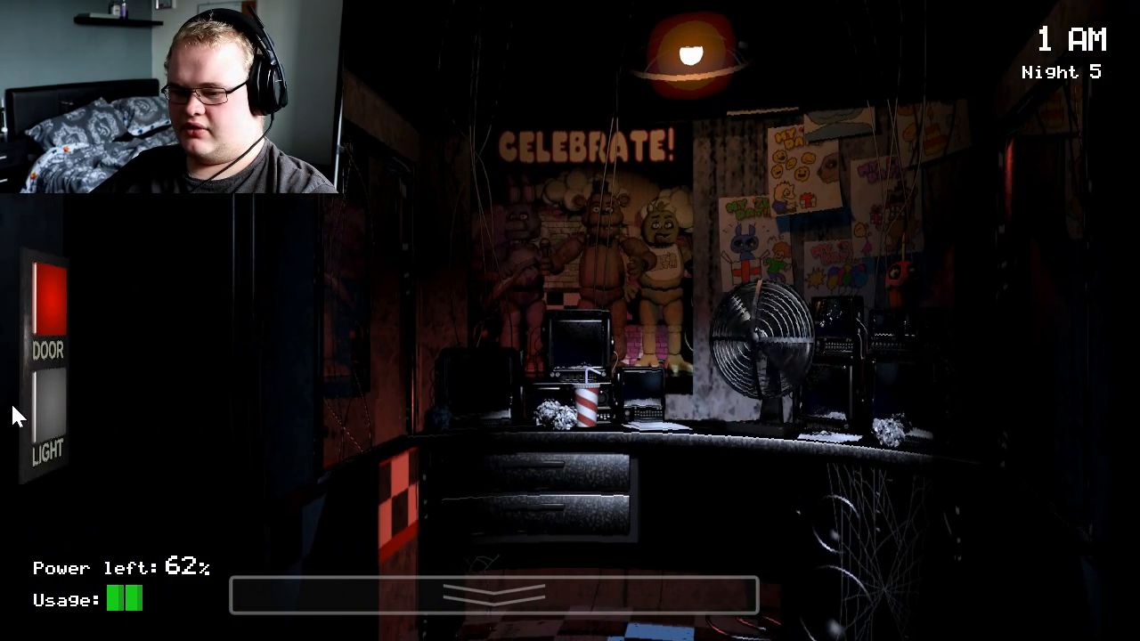
click(490, 595)
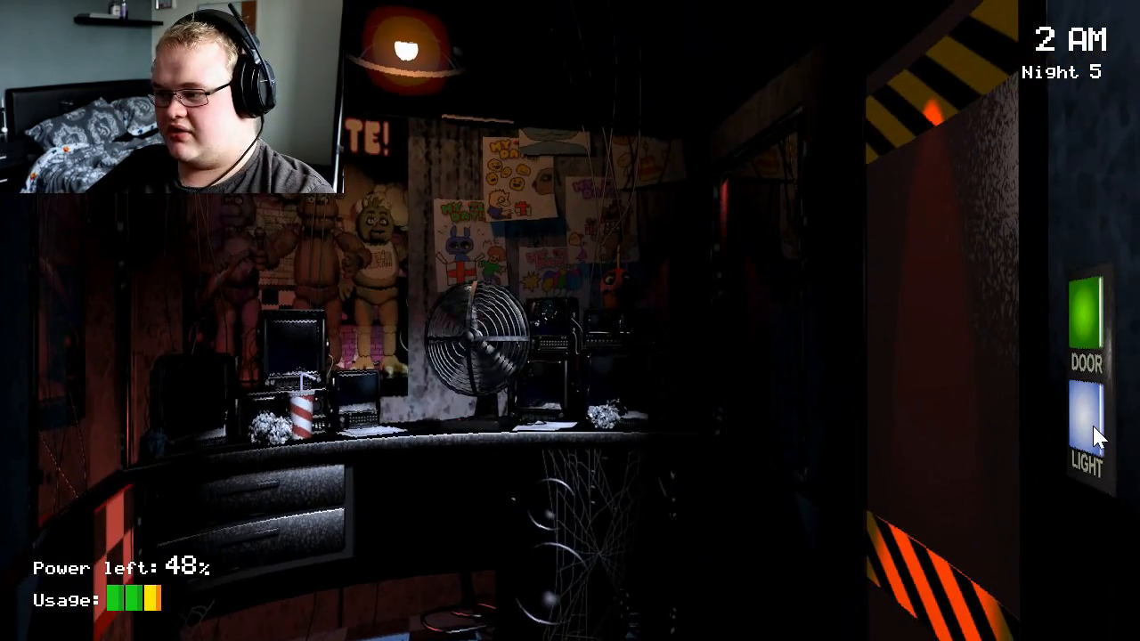
Work both doors' lights and doors past 3 AM, shutting the left door as power hits 0%.
click(1085, 320)
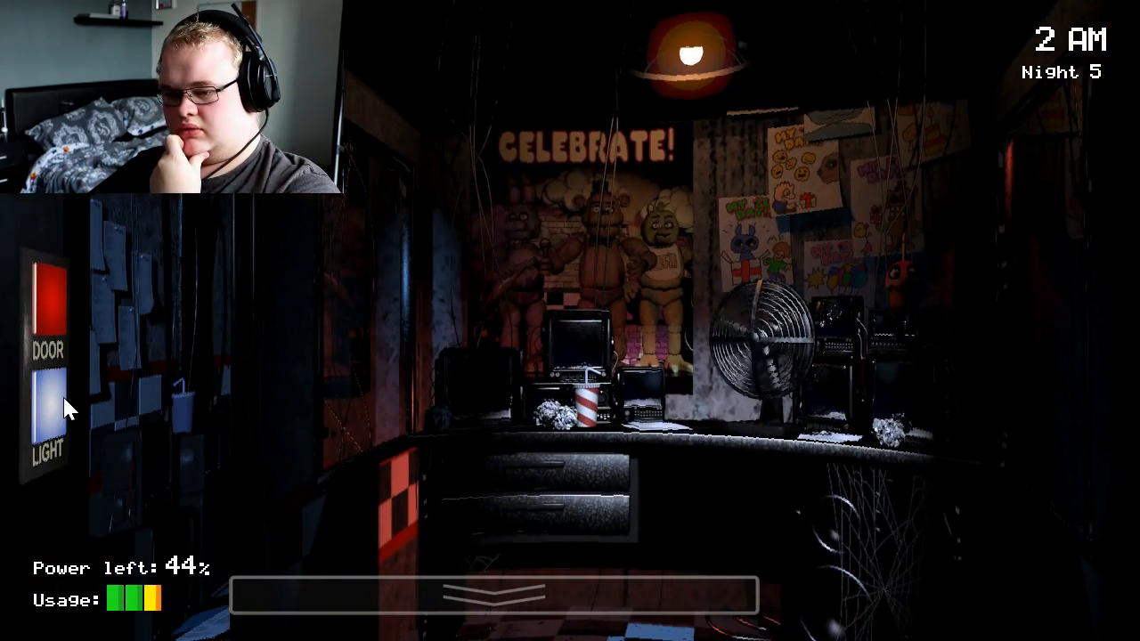
click(43, 409)
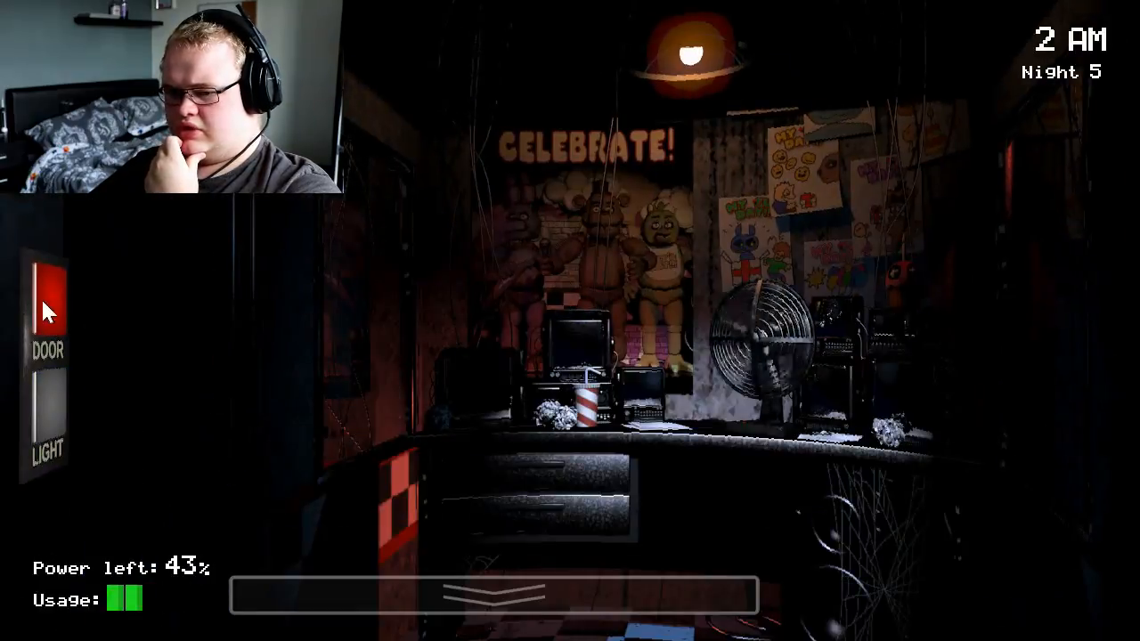
click(490, 595)
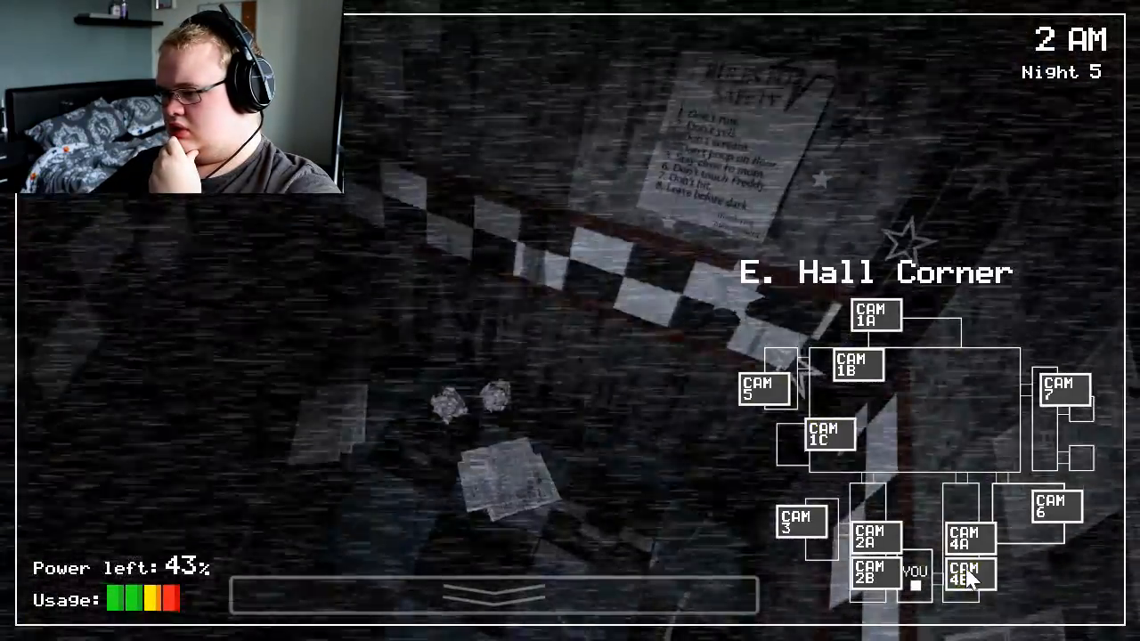
click(873, 535)
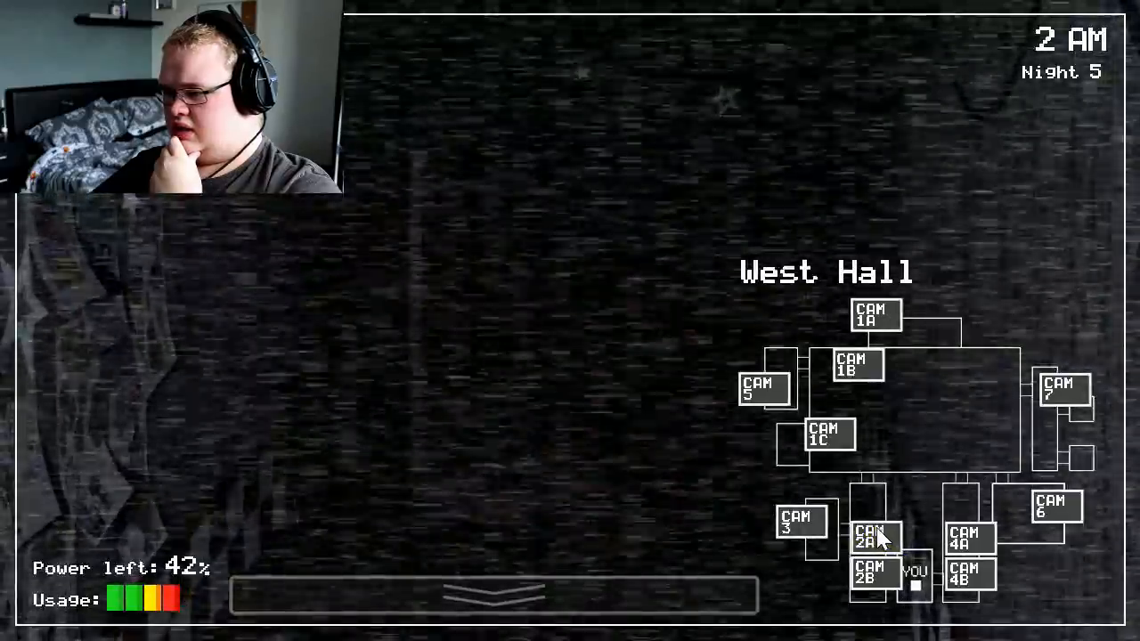
click(827, 436)
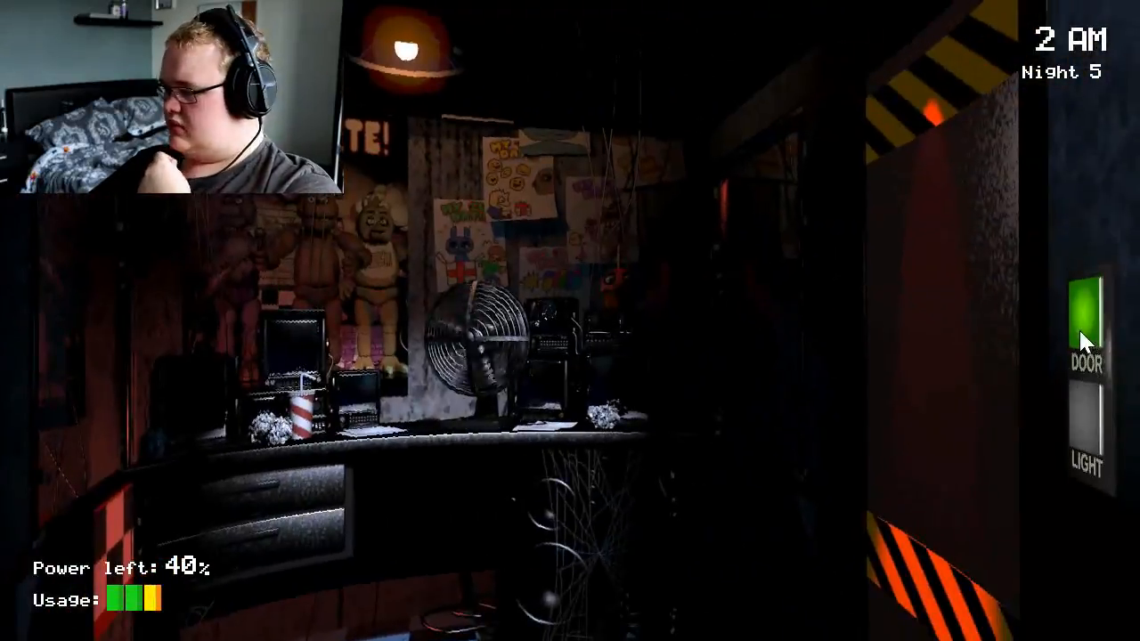
click(1085, 321)
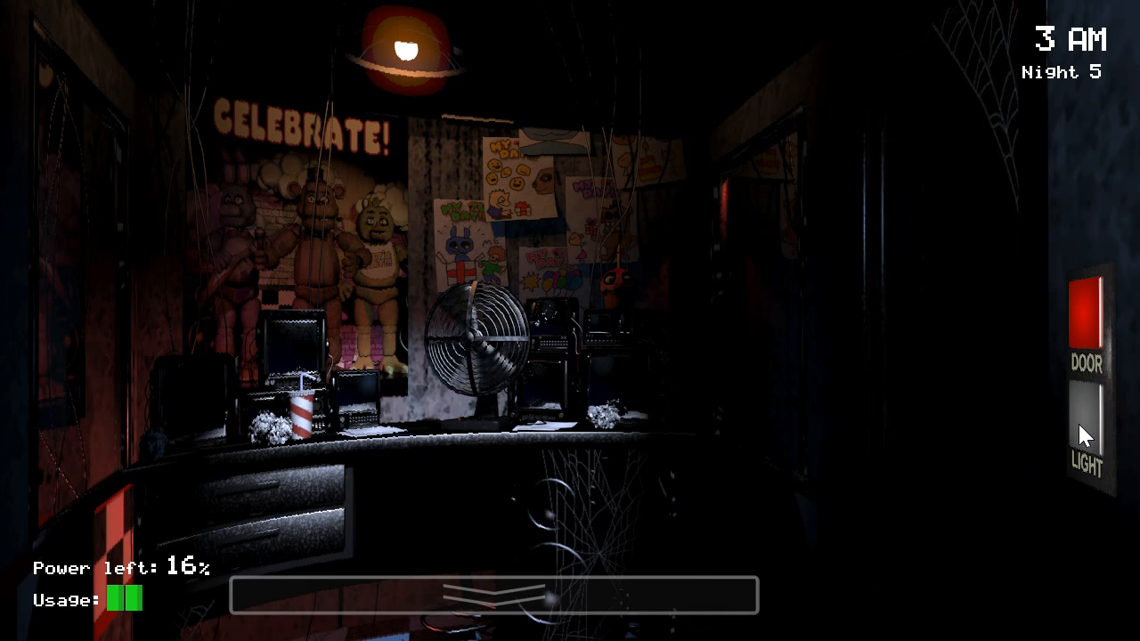
mouse_move(1034, 328)
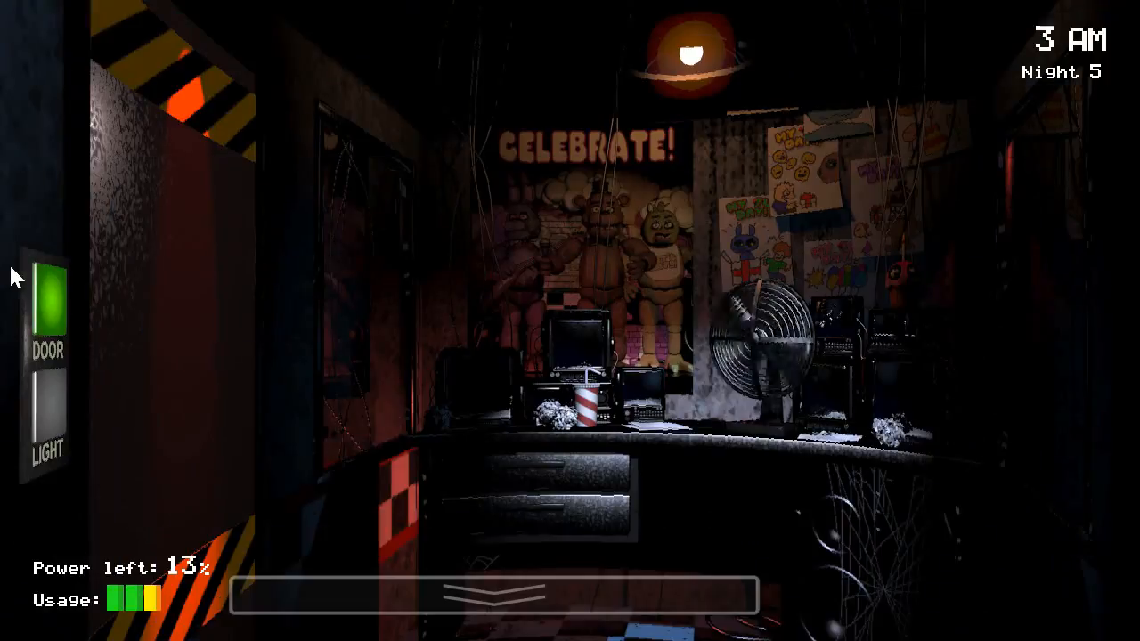
click(494, 595)
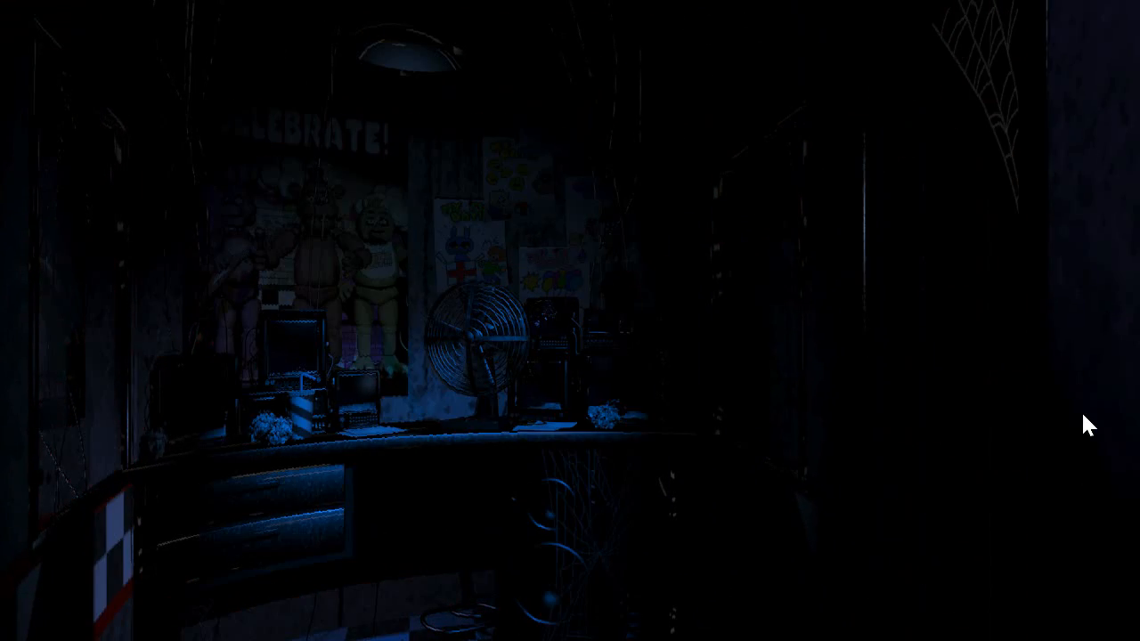
mouse_move(1084, 413)
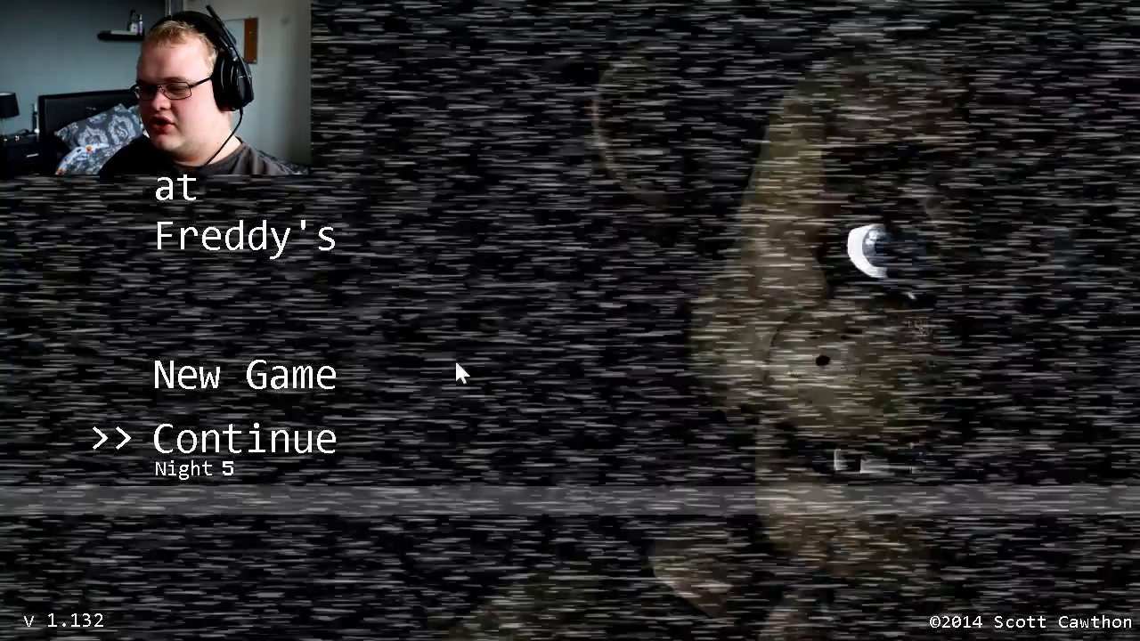
Continue from the menu to restart Night 5 at 12 AM with full power.
click(243, 437)
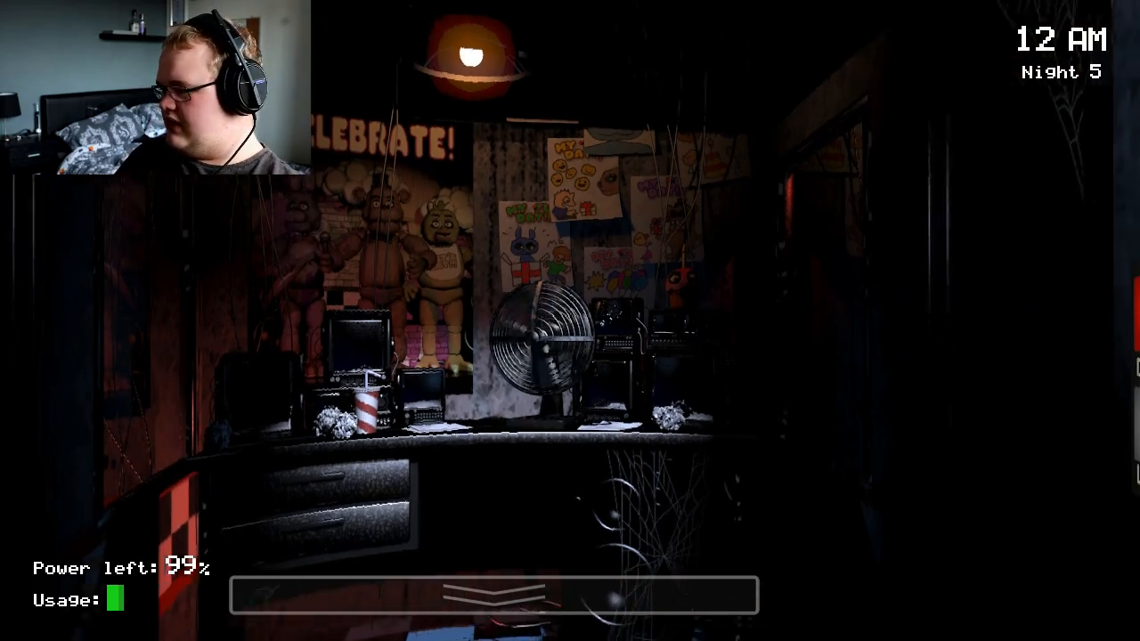
Check the right doorway light and raise the monitor on CAM 1C as 1 AM arrives.
click(495, 597)
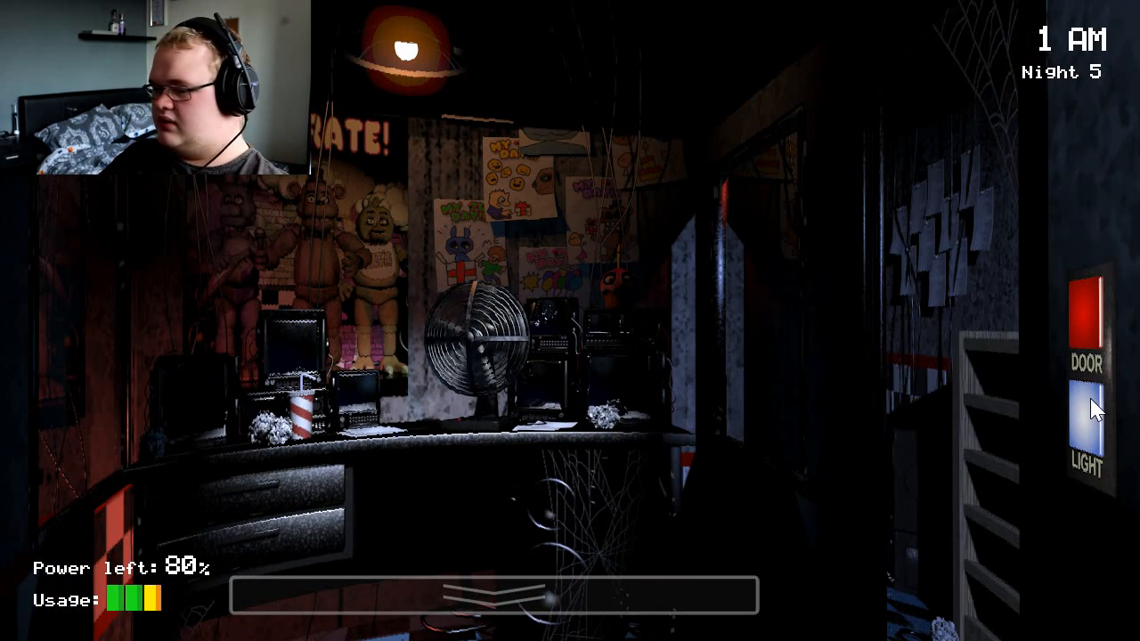
click(1085, 436)
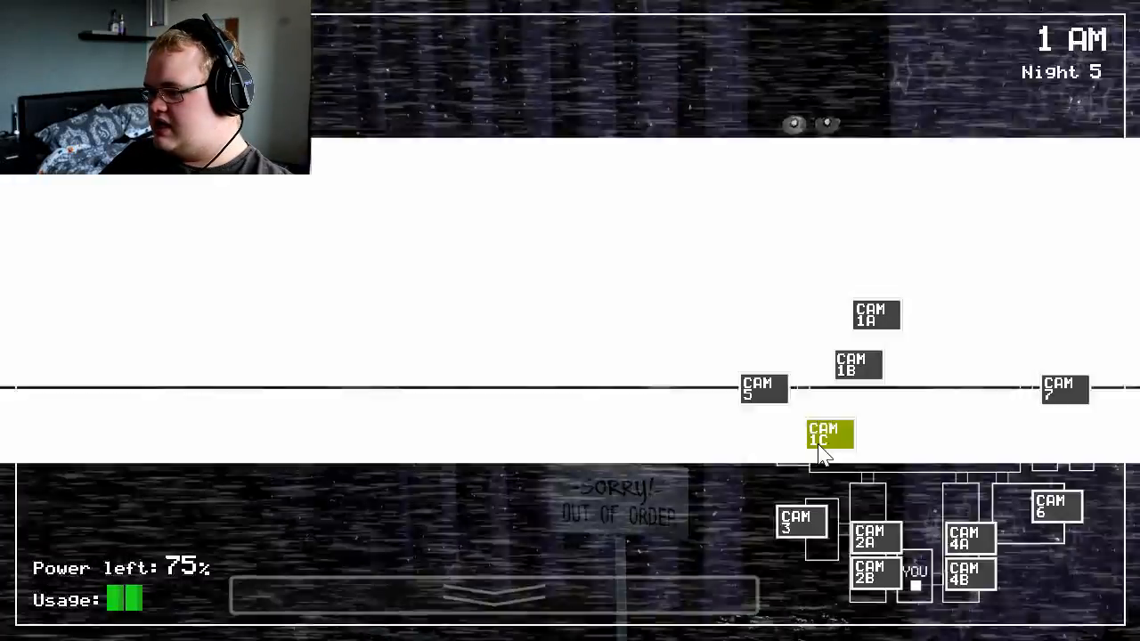
View Pirate Cove, shut the right door and check its light, holding until 2 AM at 61% power.
click(960, 575)
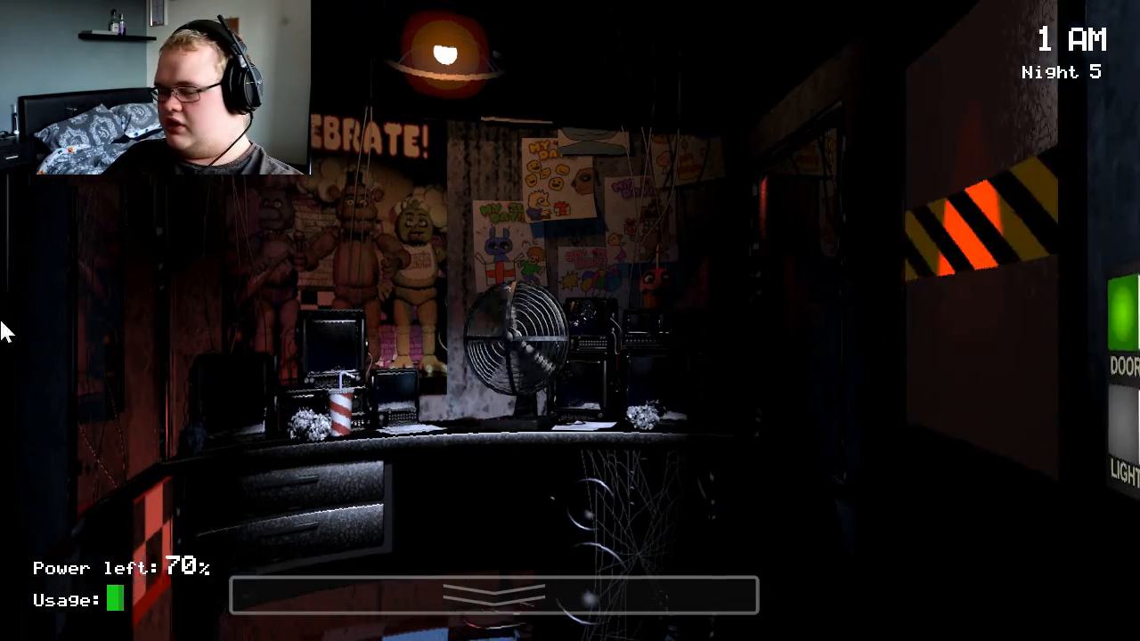
click(493, 595)
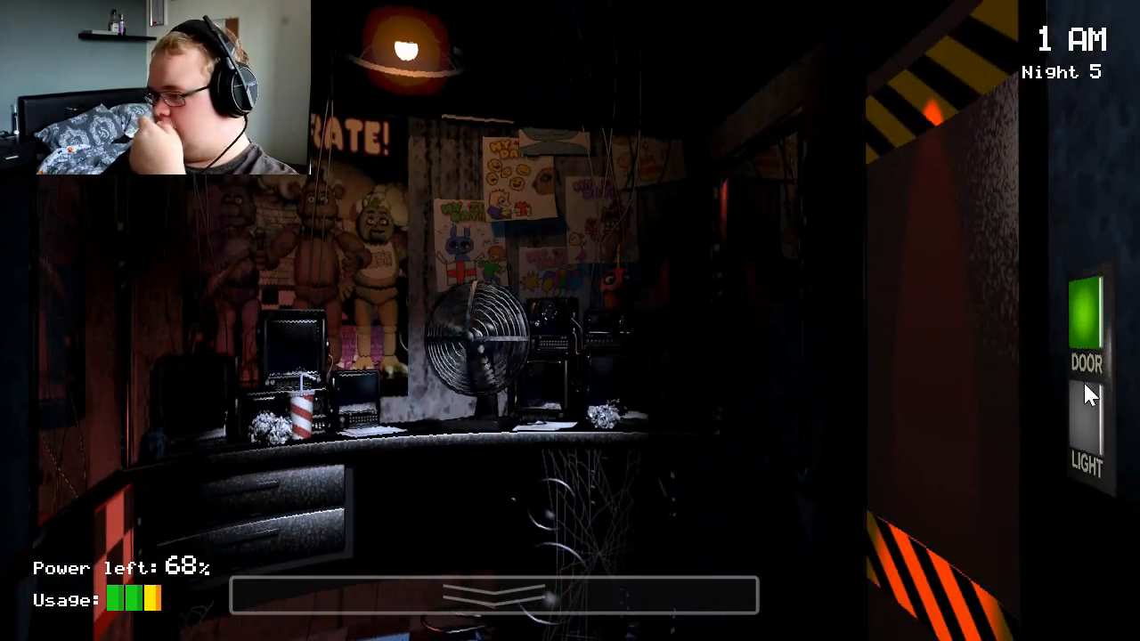
click(1086, 437)
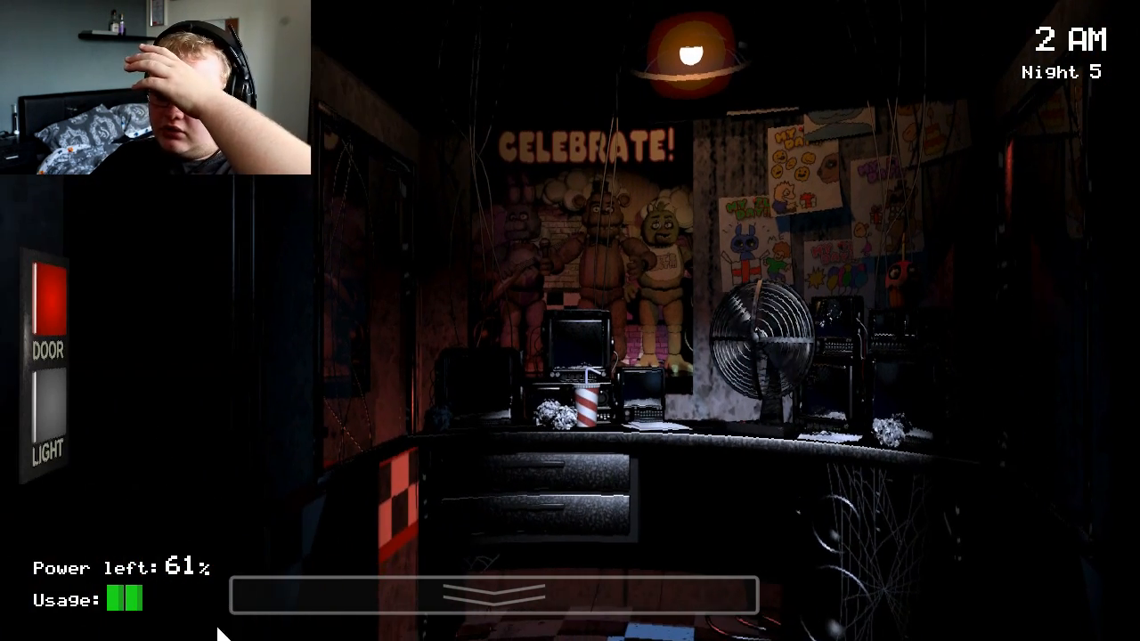
Check Pirate Cove and the East Hall cameras before getting caught around 2 AM.
click(46, 307)
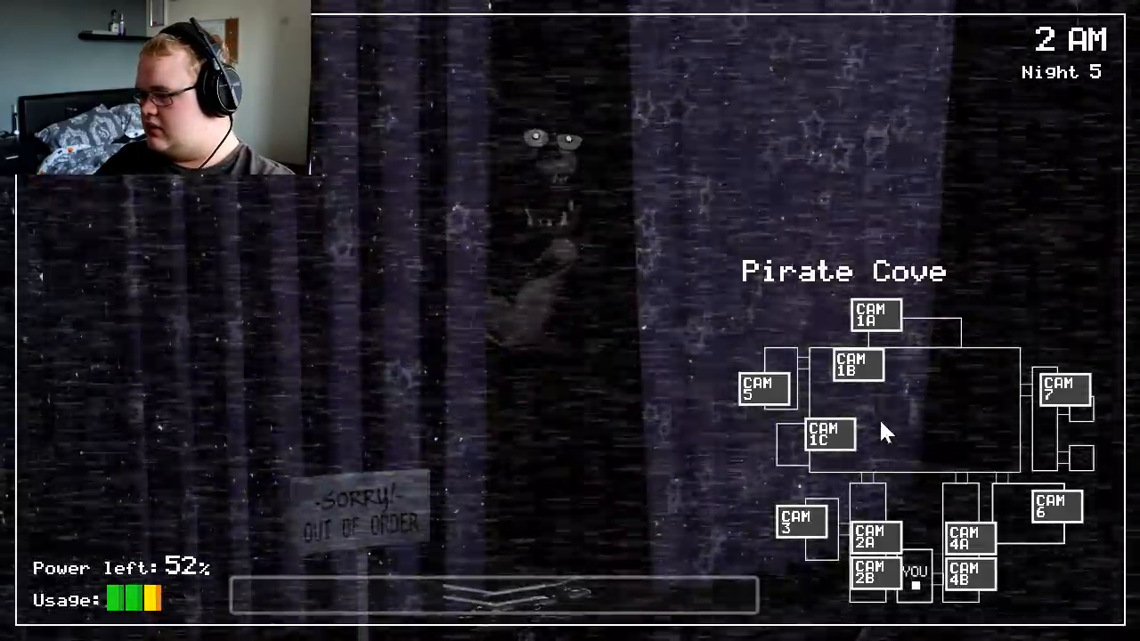
click(966, 541)
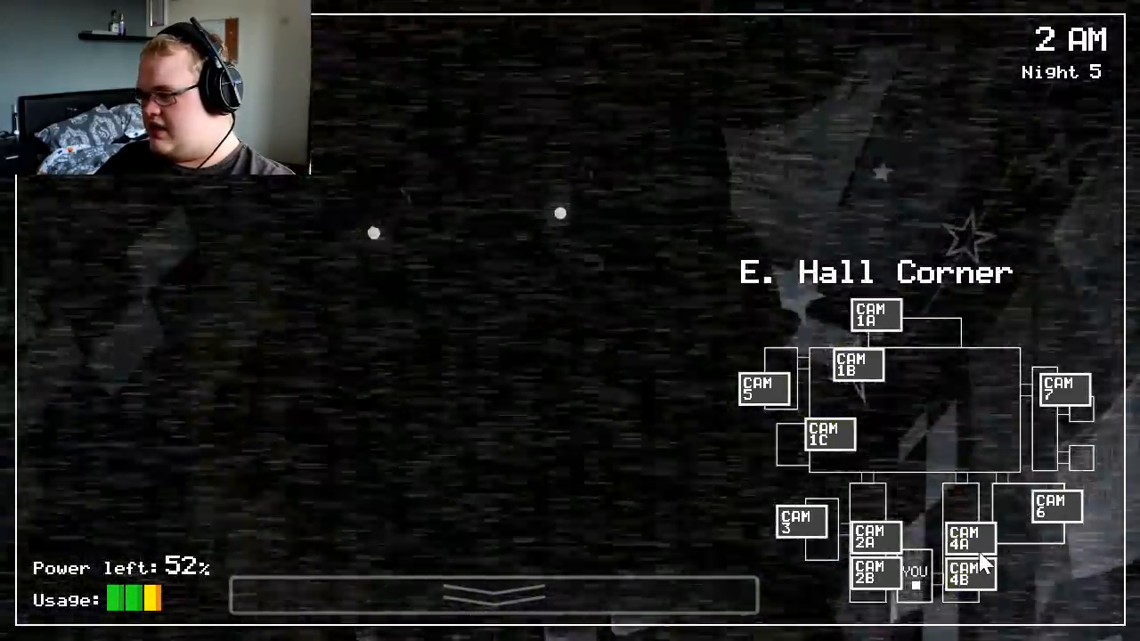
click(493, 595)
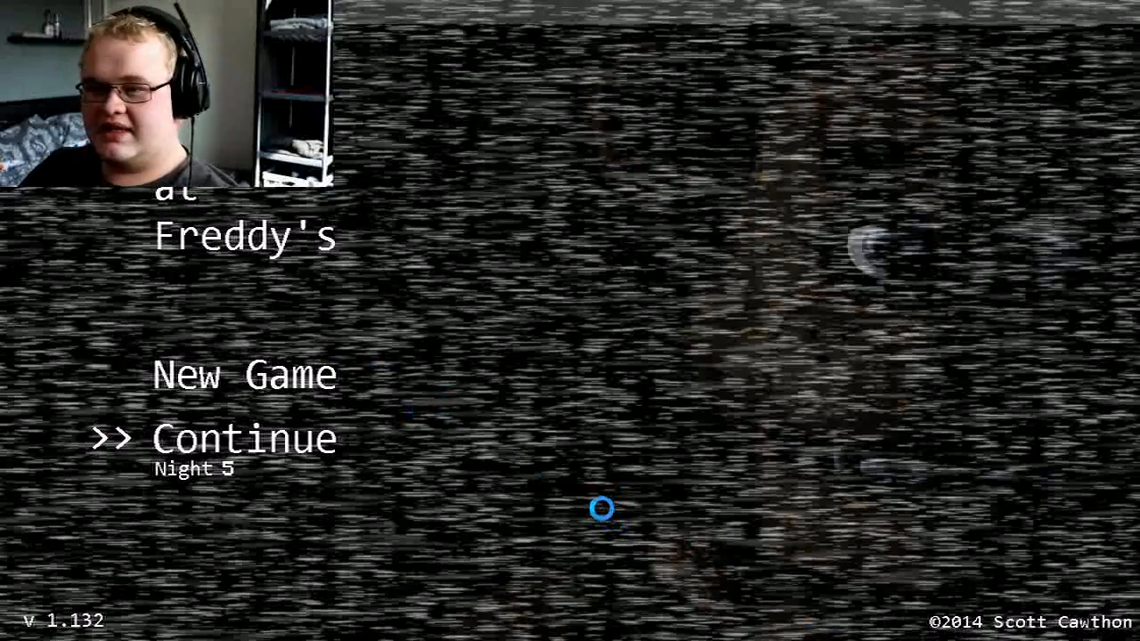
mouse_move(490, 441)
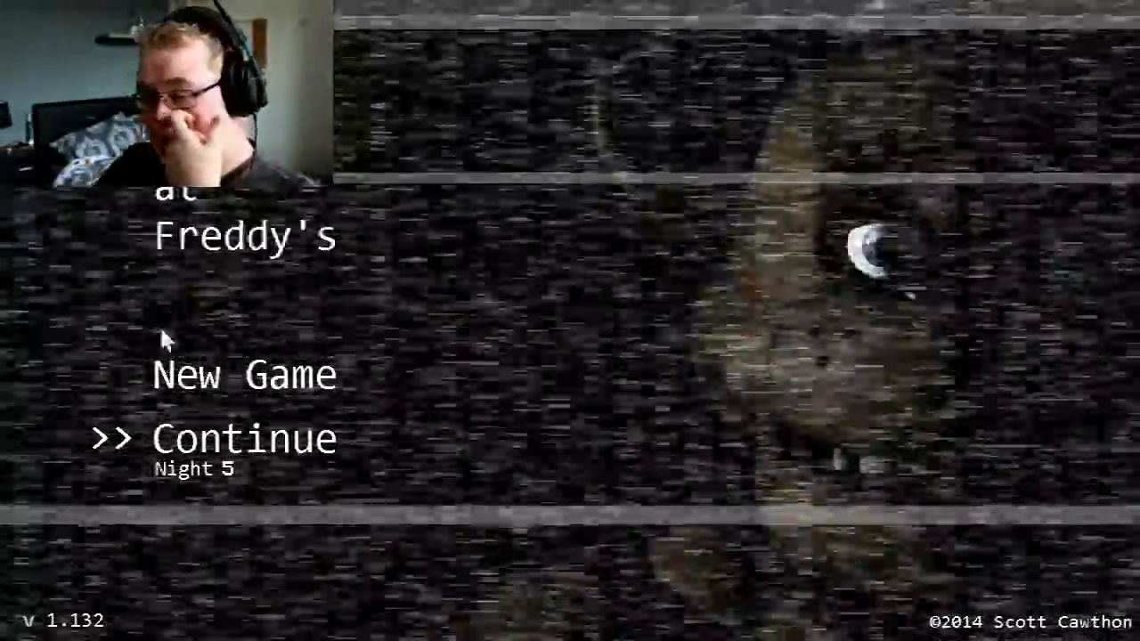
Continue again for a third Night 5 attempt and view Pirate Cove on CAM 1C.
click(245, 437)
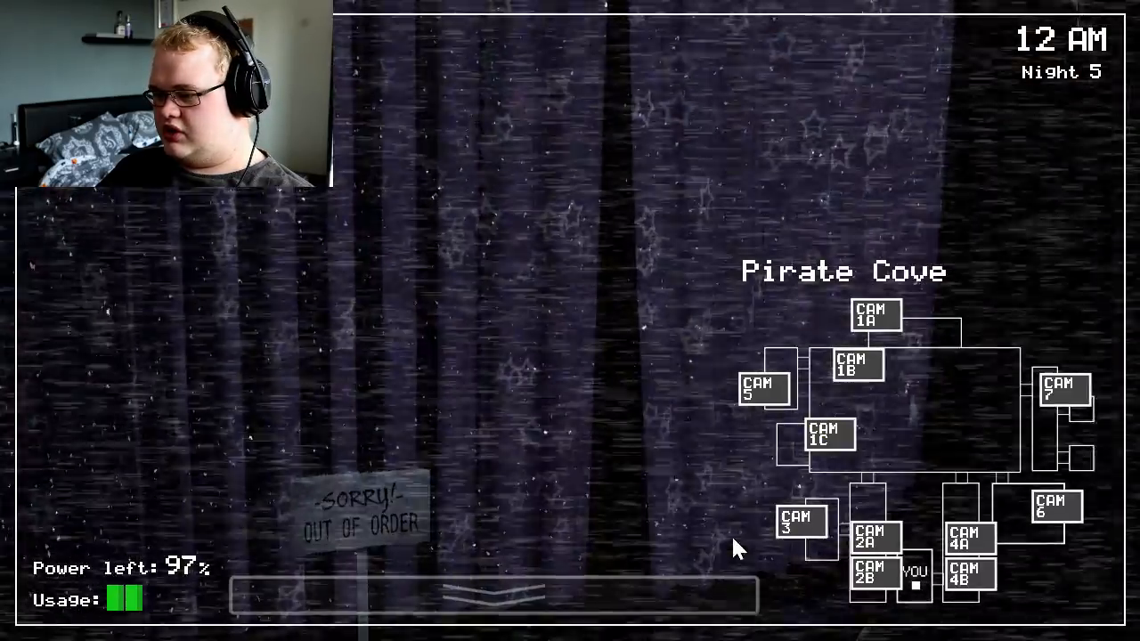
click(871, 538)
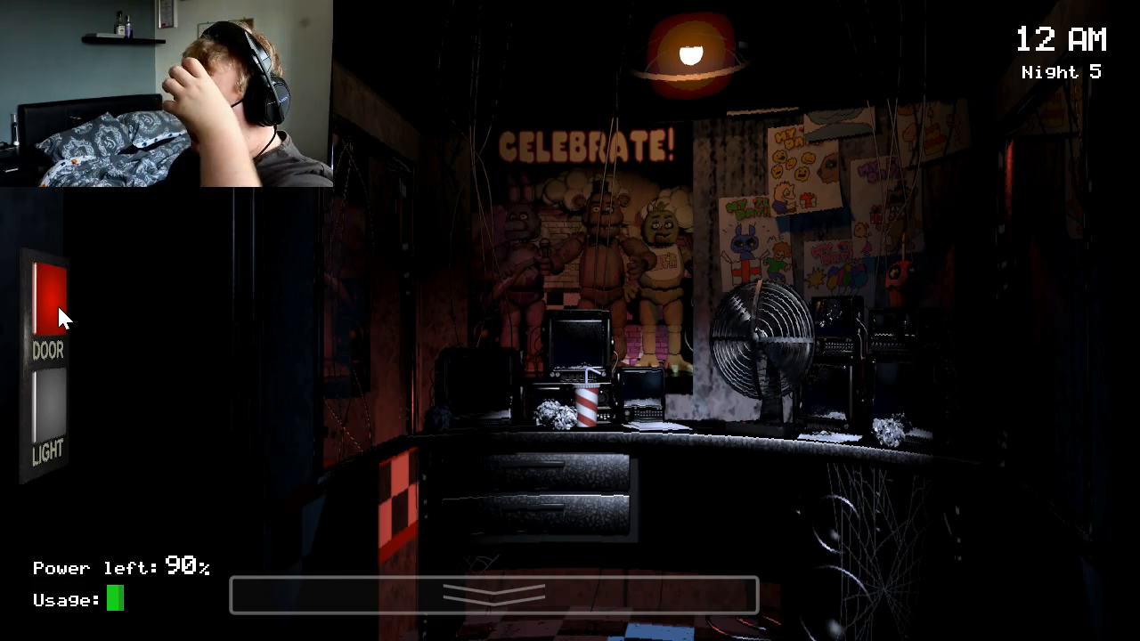
click(490, 595)
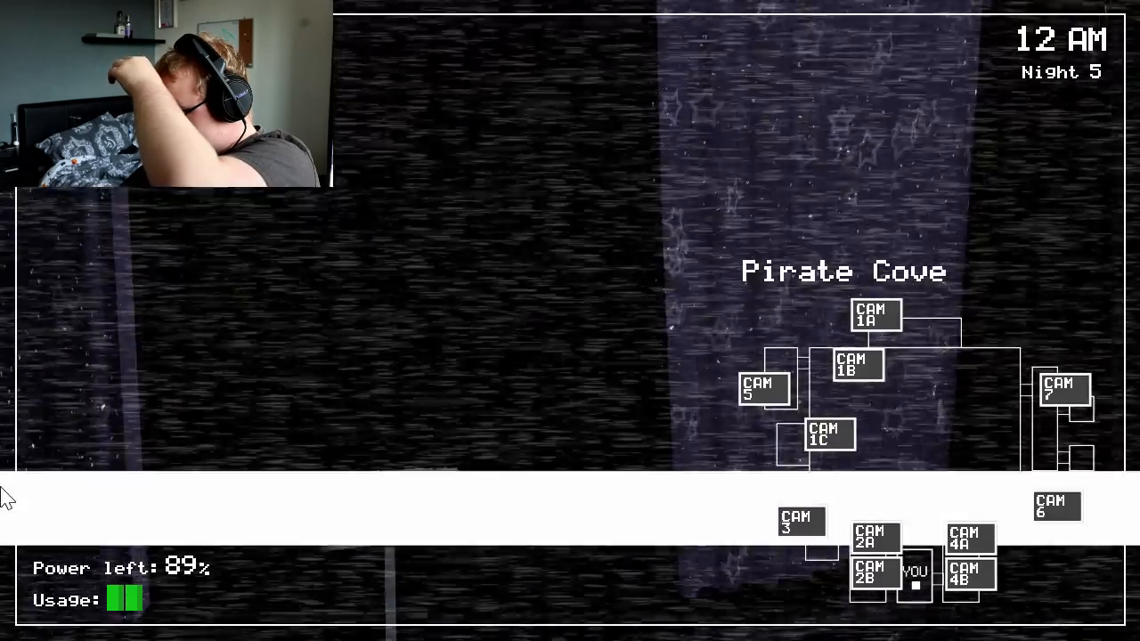
click(827, 436)
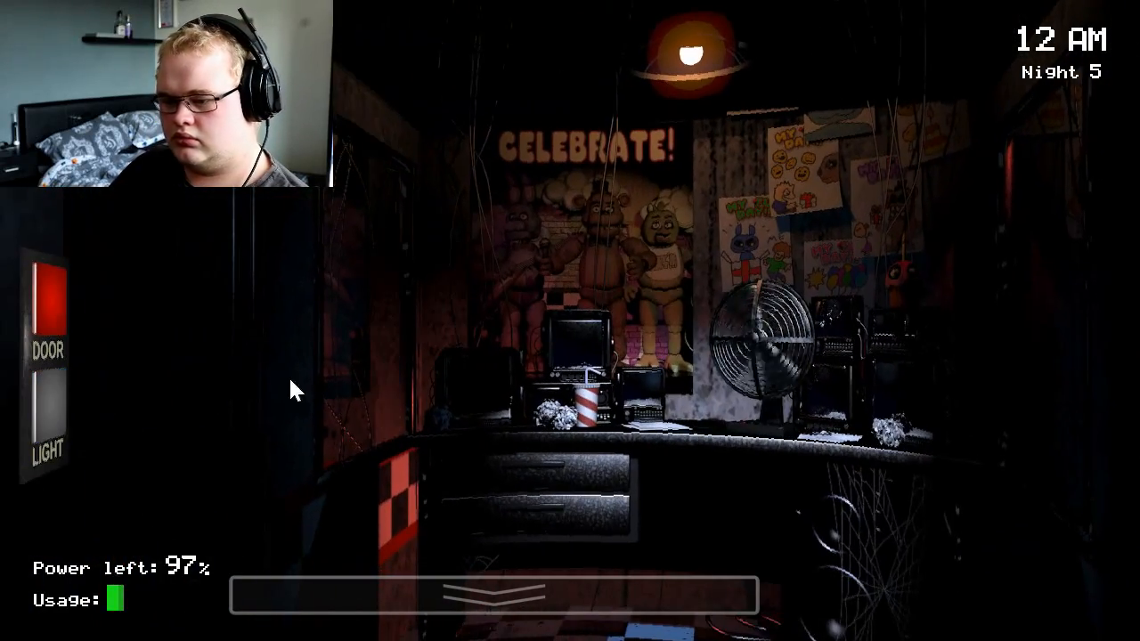
click(47, 393)
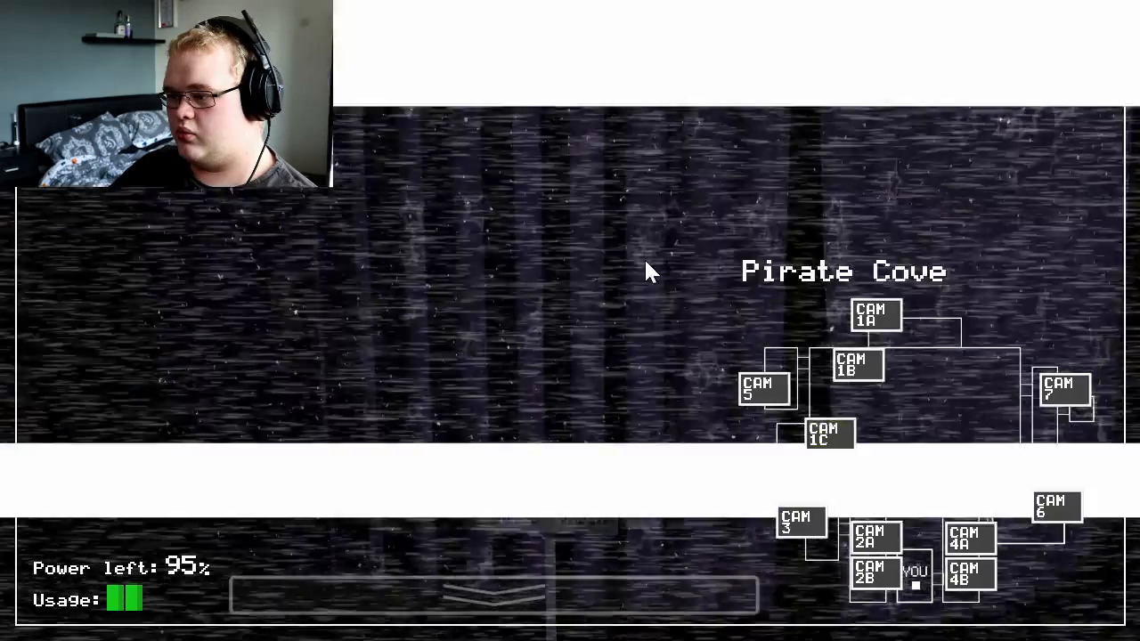
click(490, 592)
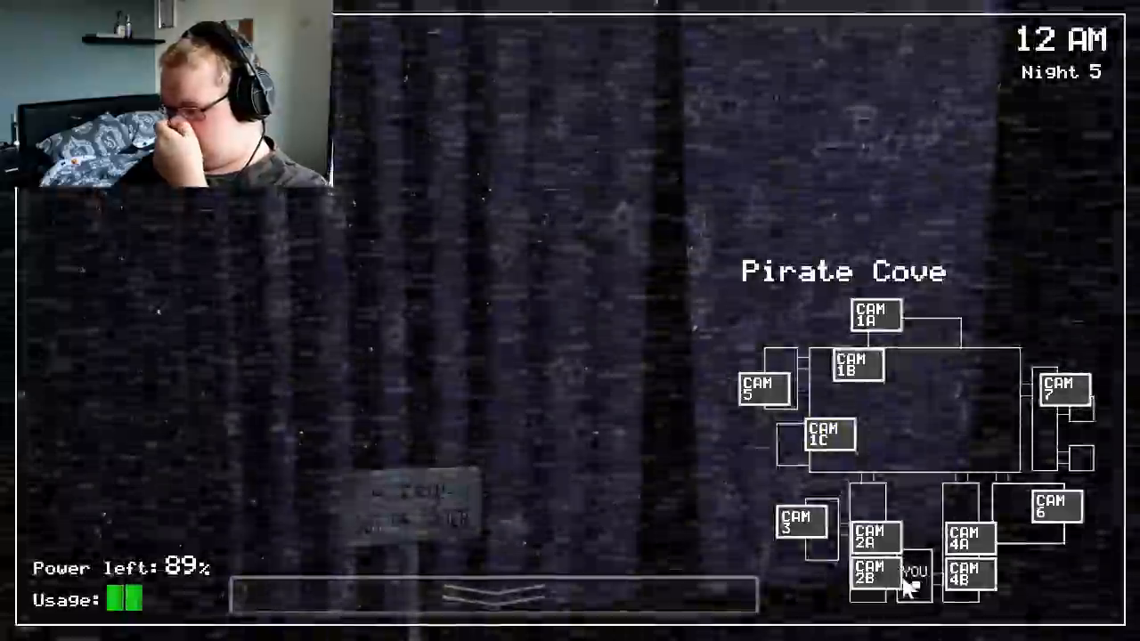
click(875, 535)
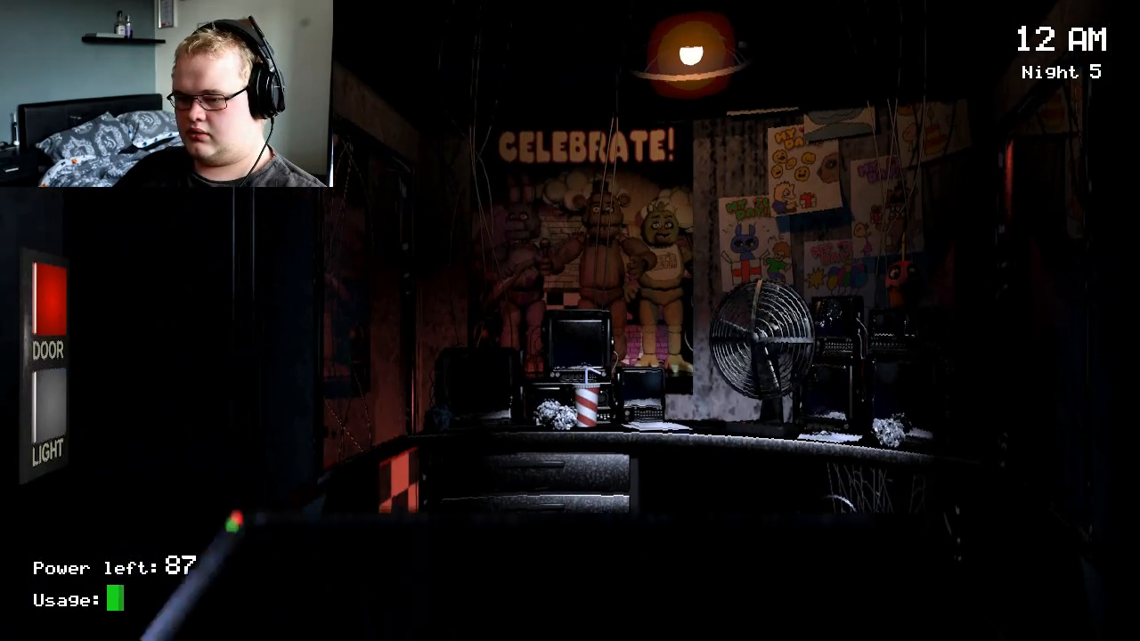
click(47, 401)
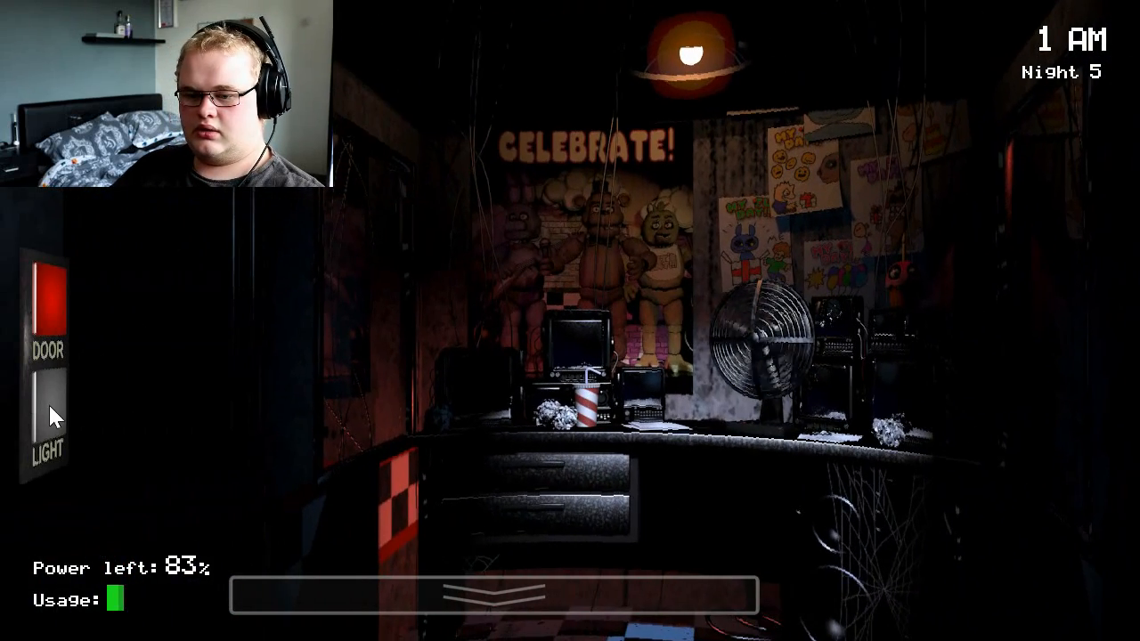
mouse_move(76, 370)
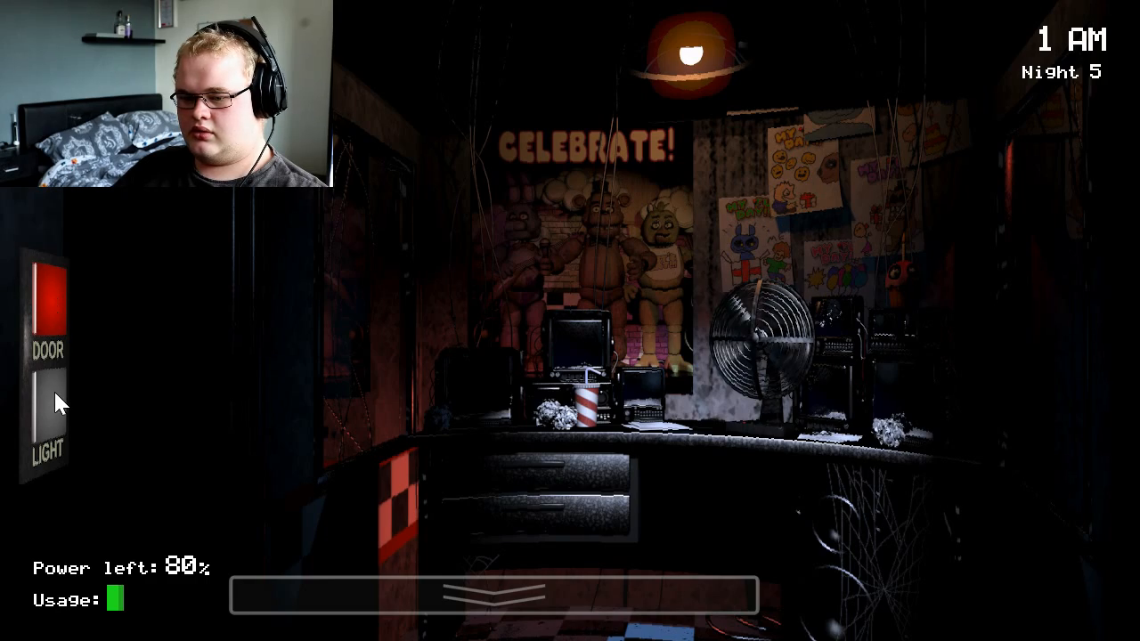
click(49, 414)
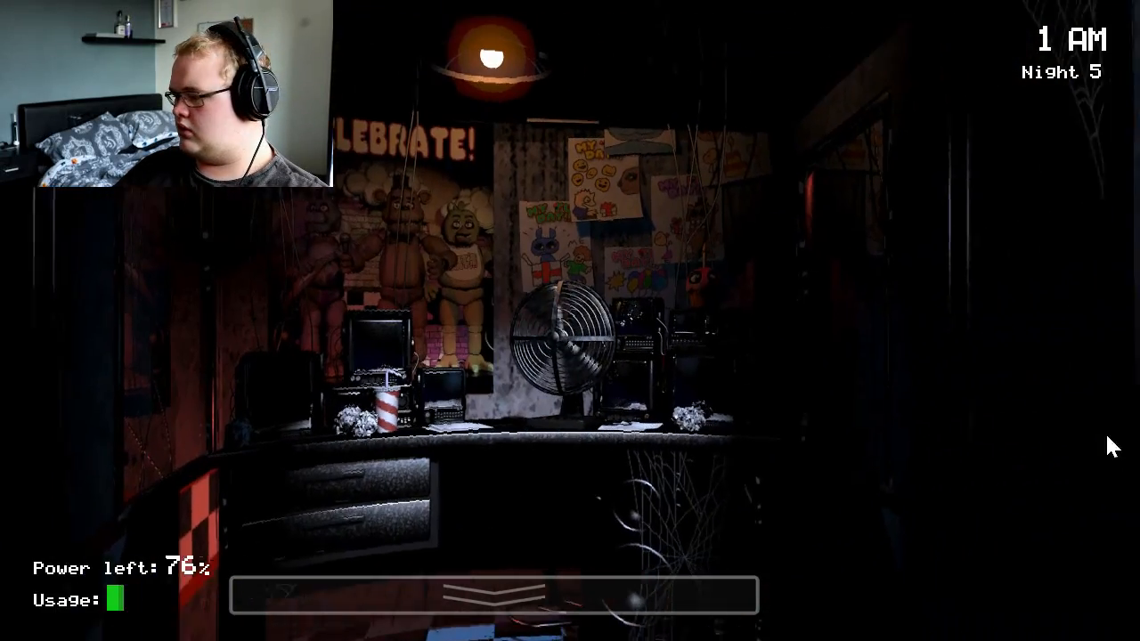
Light the right doorway twice and check the left hallway corner camera at 1 AM.
click(490, 595)
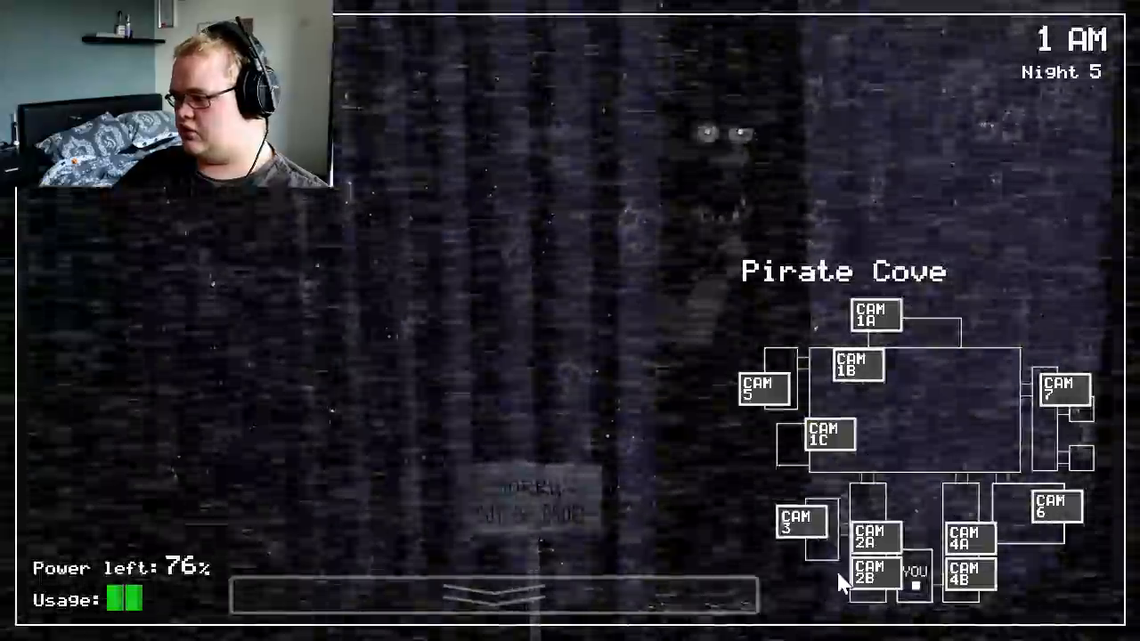
click(966, 574)
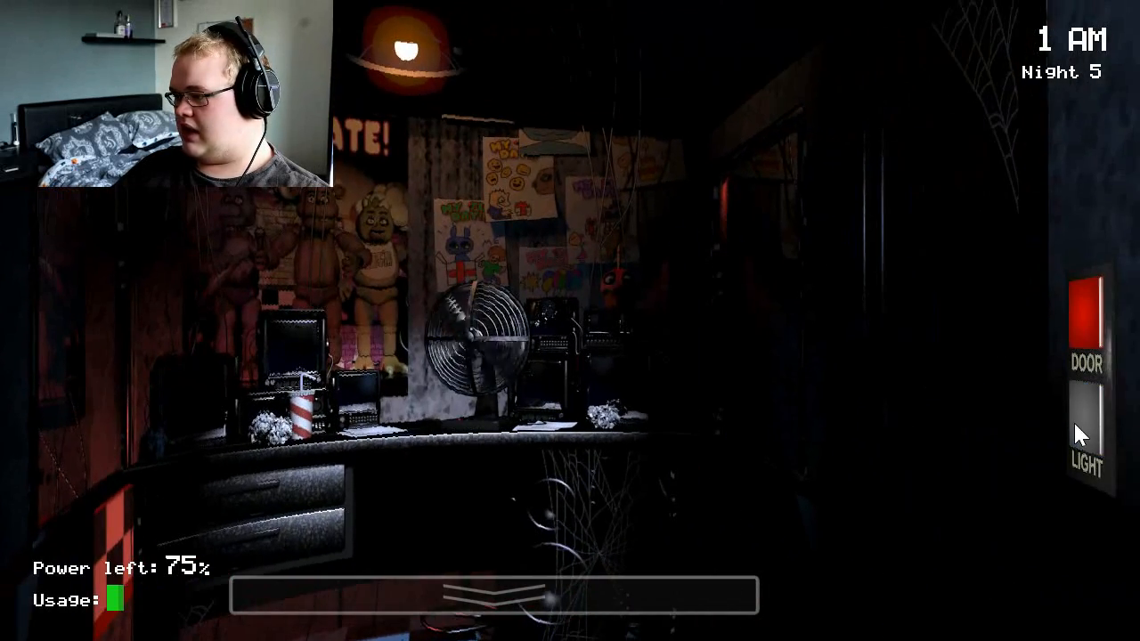
click(1083, 446)
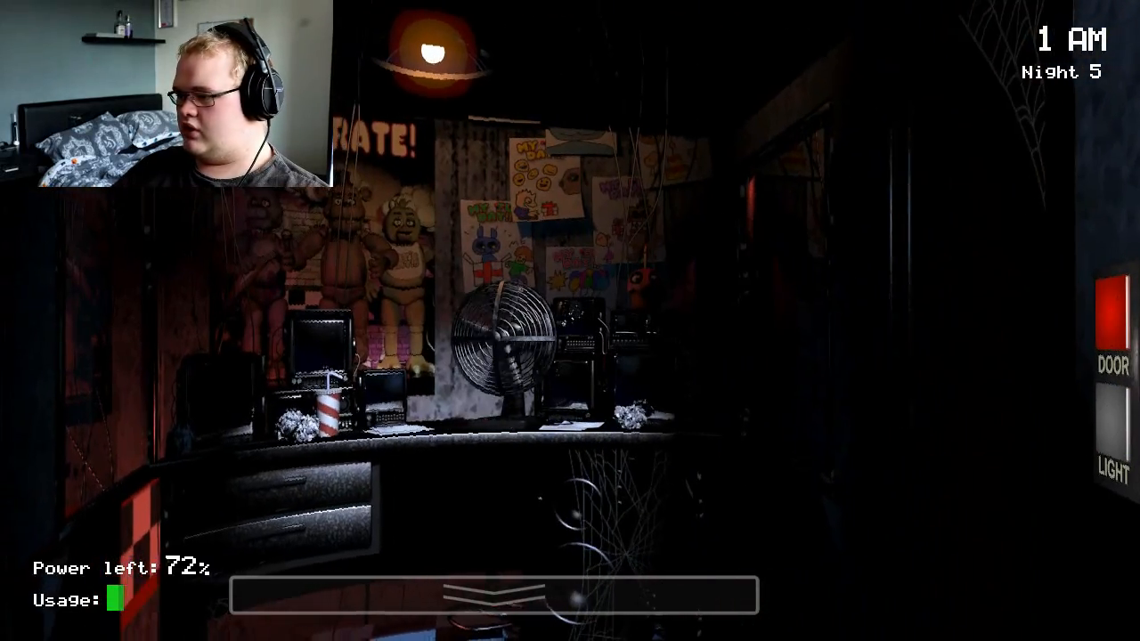
click(1085, 436)
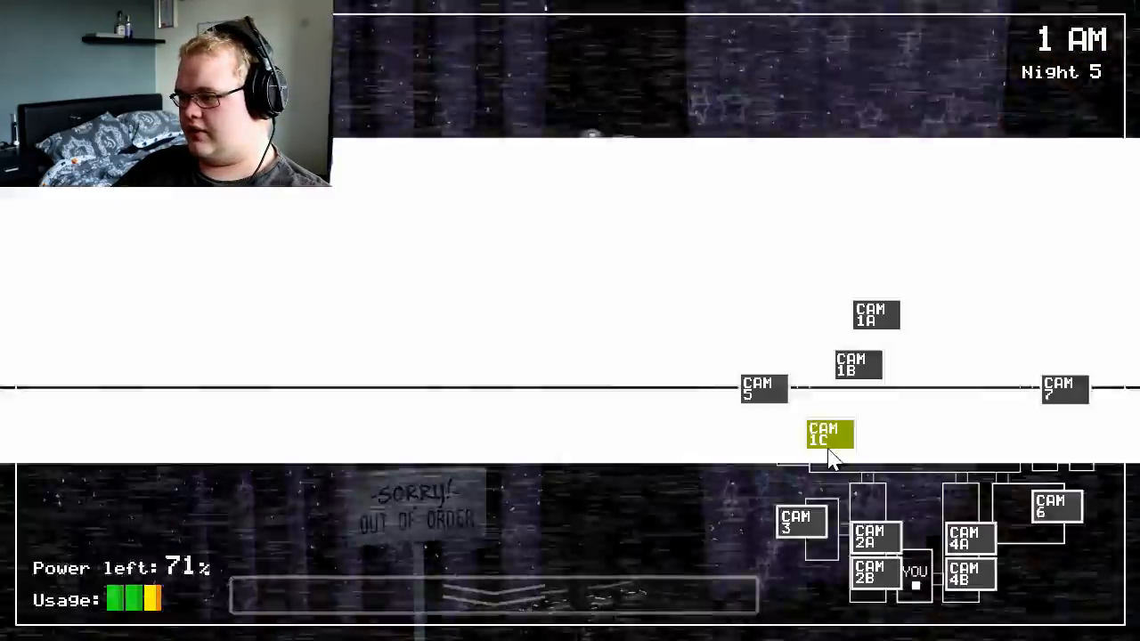
Check Pirate Cove, then the left hallway cameras CAM 3 and CAM 2A, before lowering the monitor.
click(968, 577)
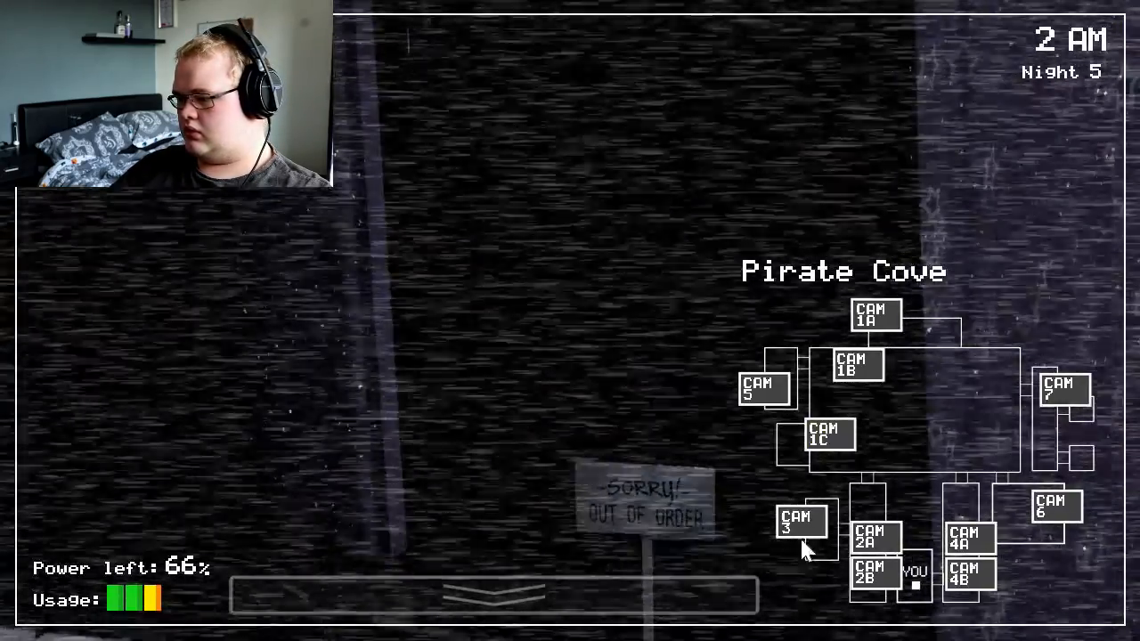
click(876, 535)
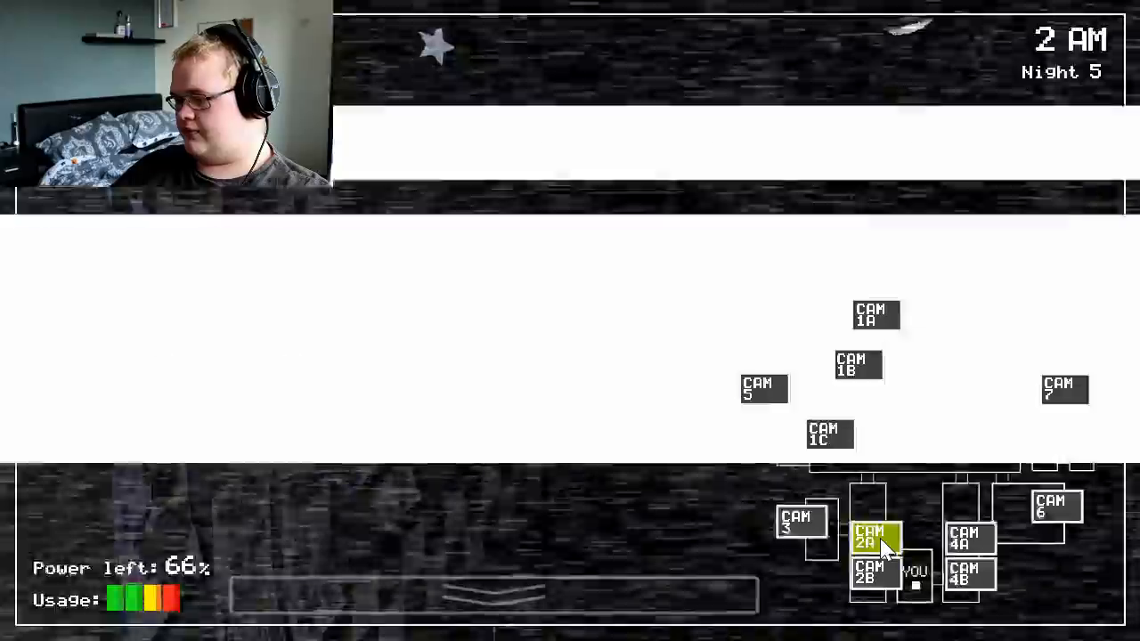
click(878, 538)
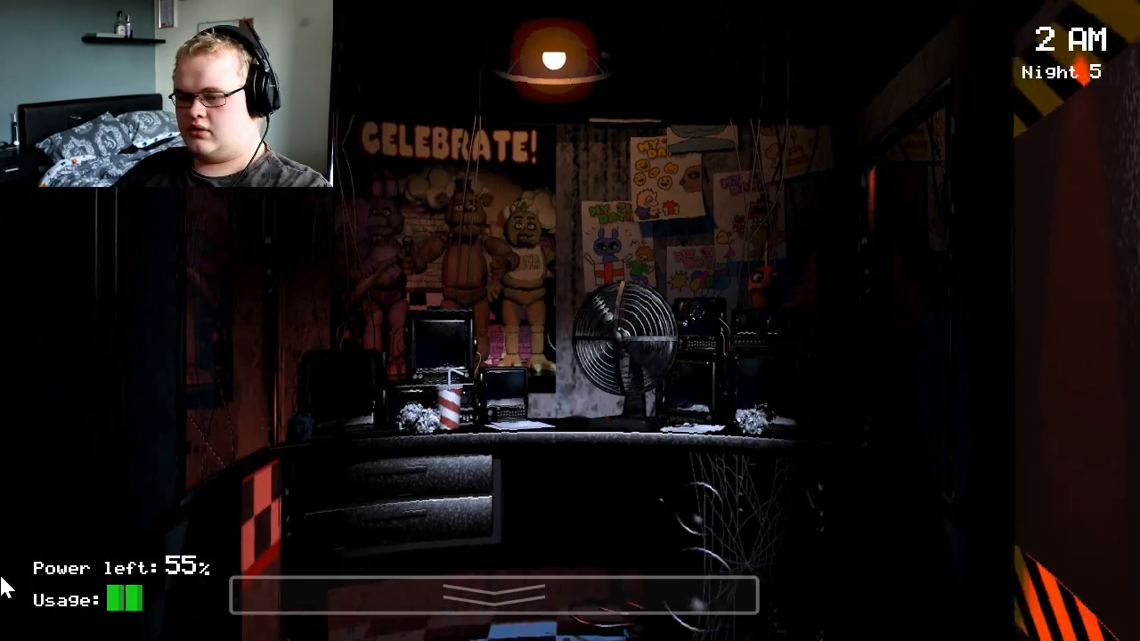
Raise the monitor to check CAM 1C, then close the left door and light the left doorway.
click(495, 597)
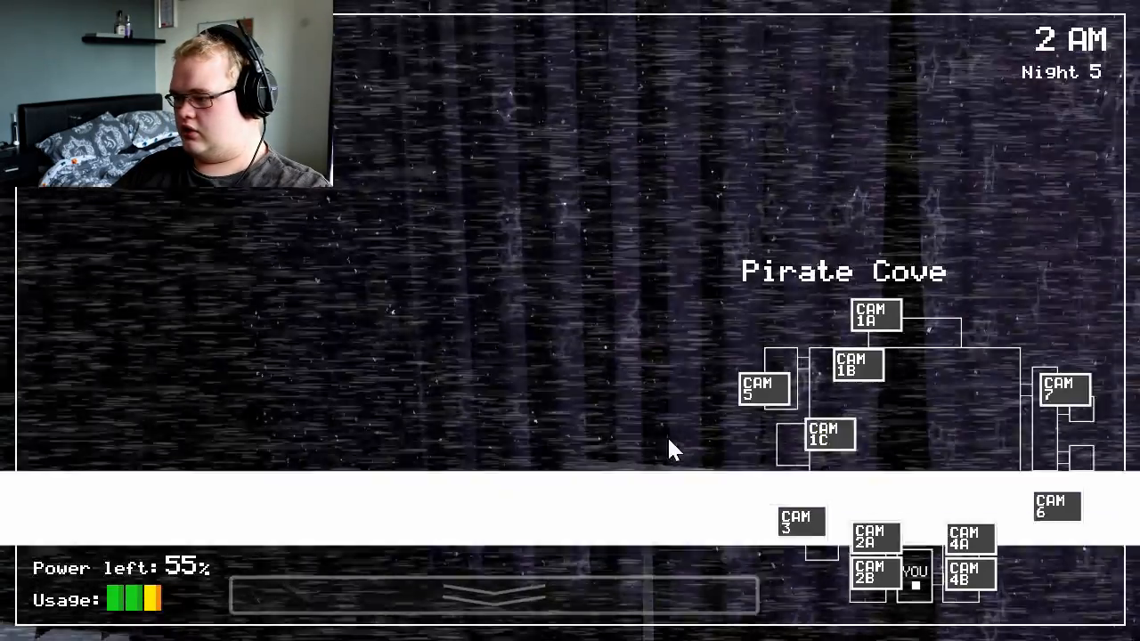
click(970, 575)
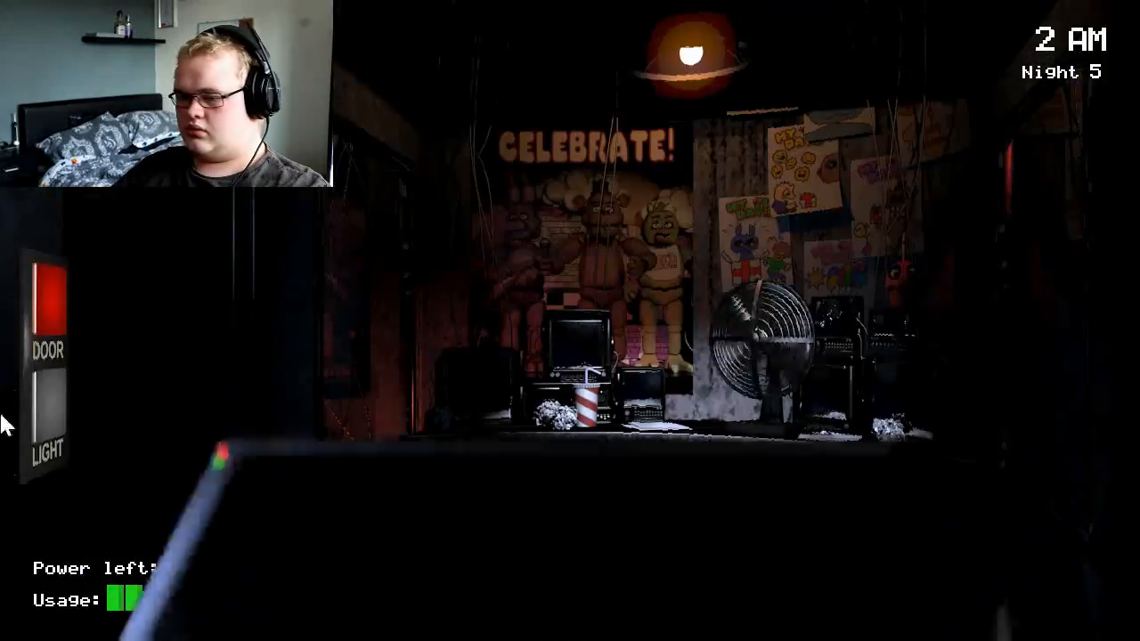
click(46, 303)
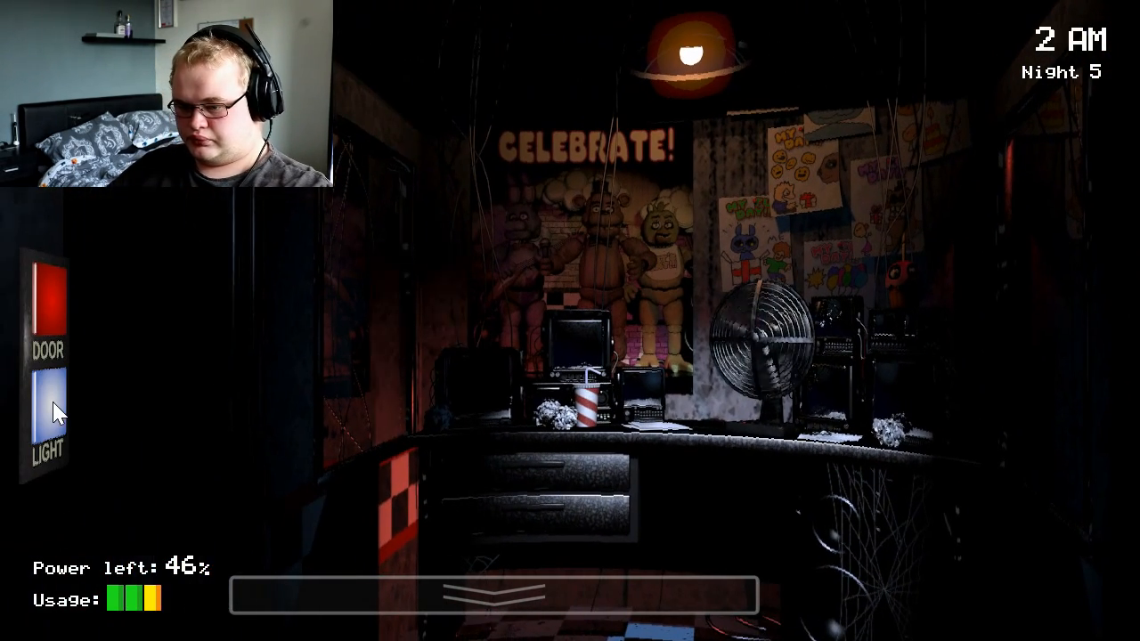
click(46, 419)
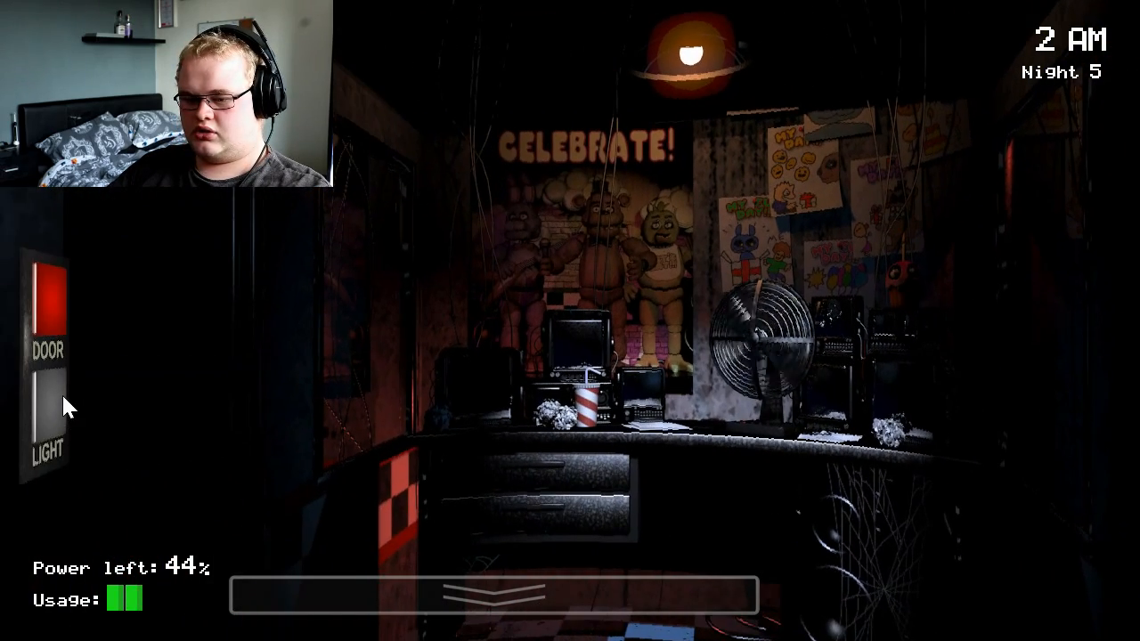
Flip the monitor up and down again to check CAM 2A, reaching 3 AM at 30% power.
click(493, 595)
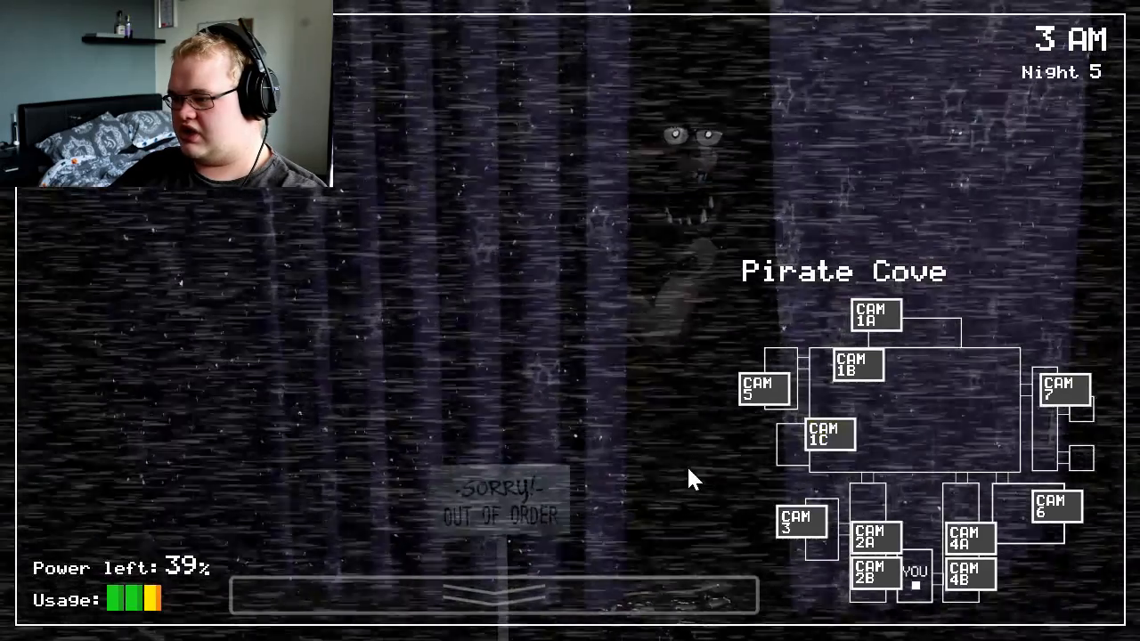
click(495, 595)
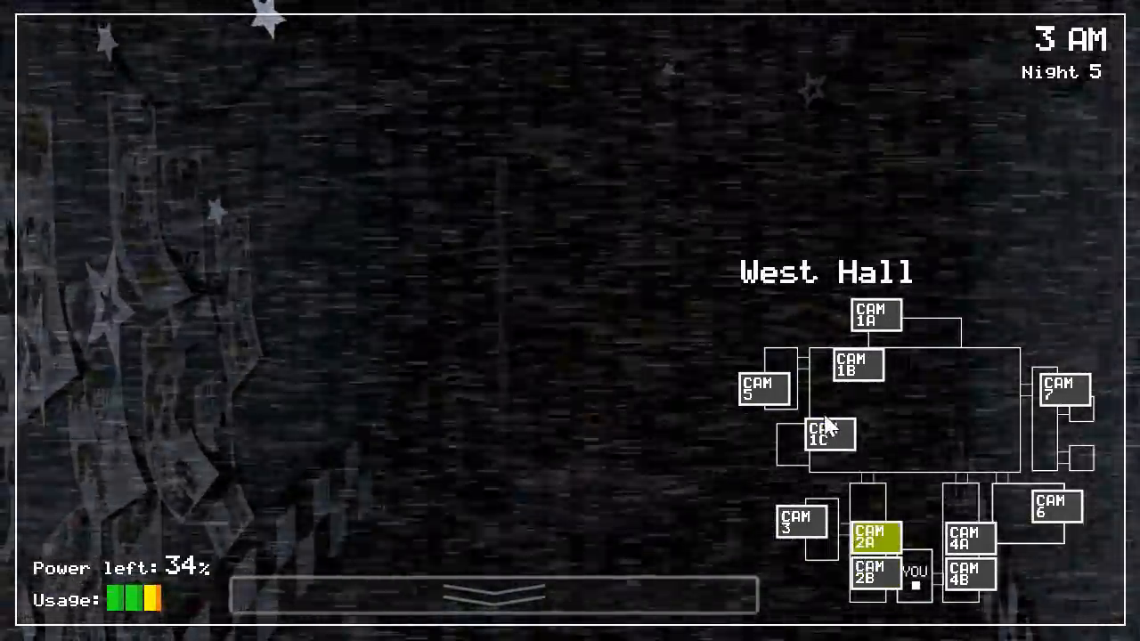
click(968, 575)
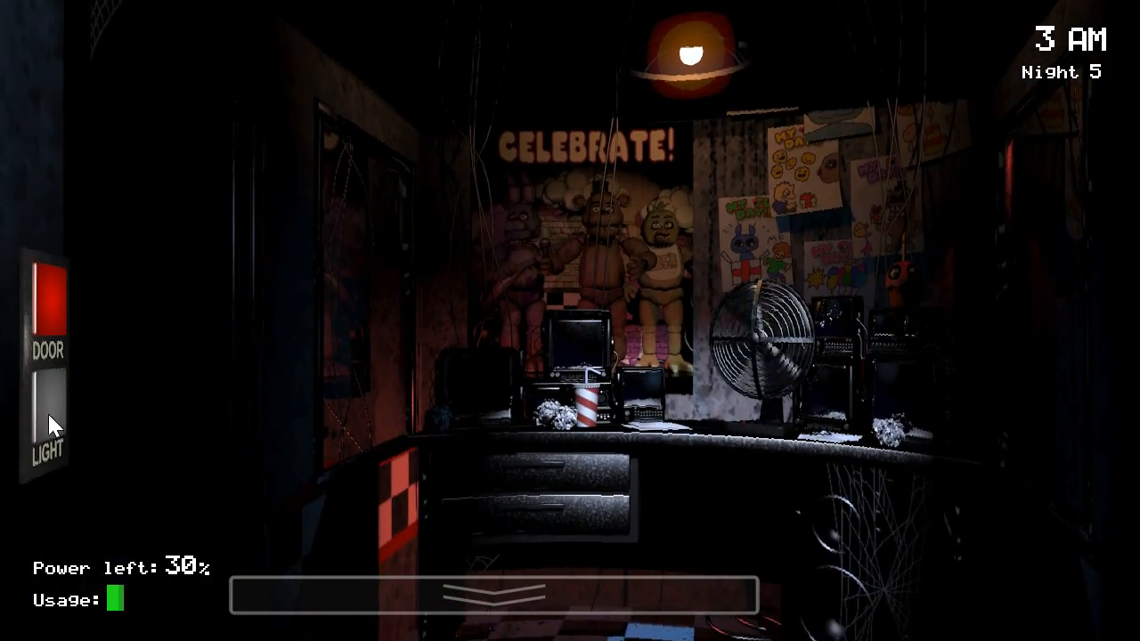
Check East Hall and Pirate Cove on the cameras, then return to the office with the left door shut at 15% power.
click(490, 597)
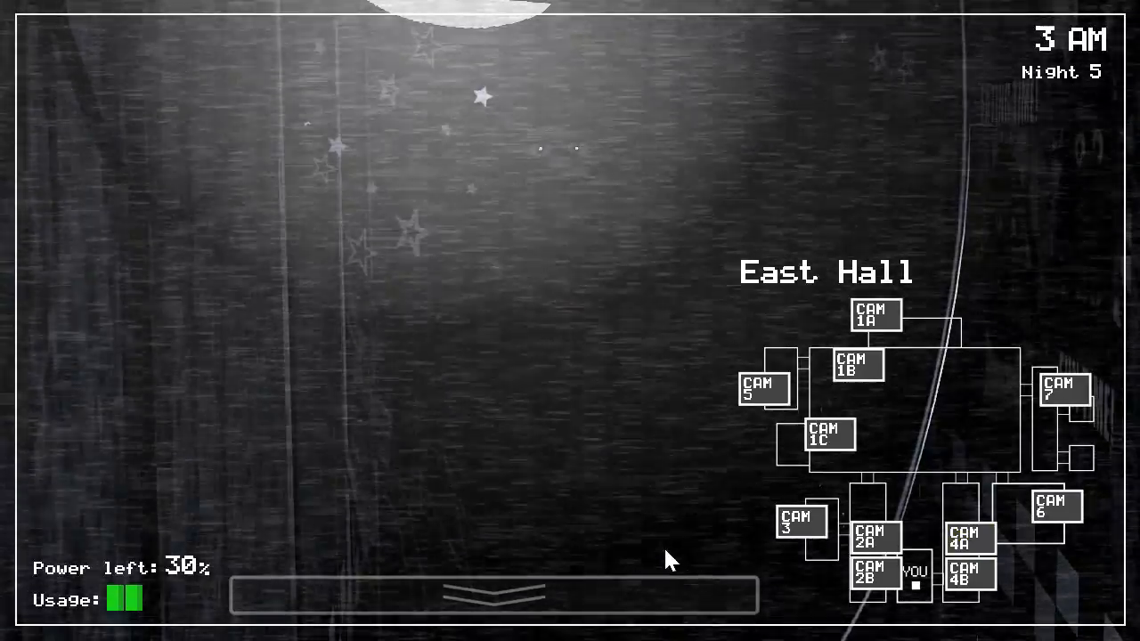
click(490, 595)
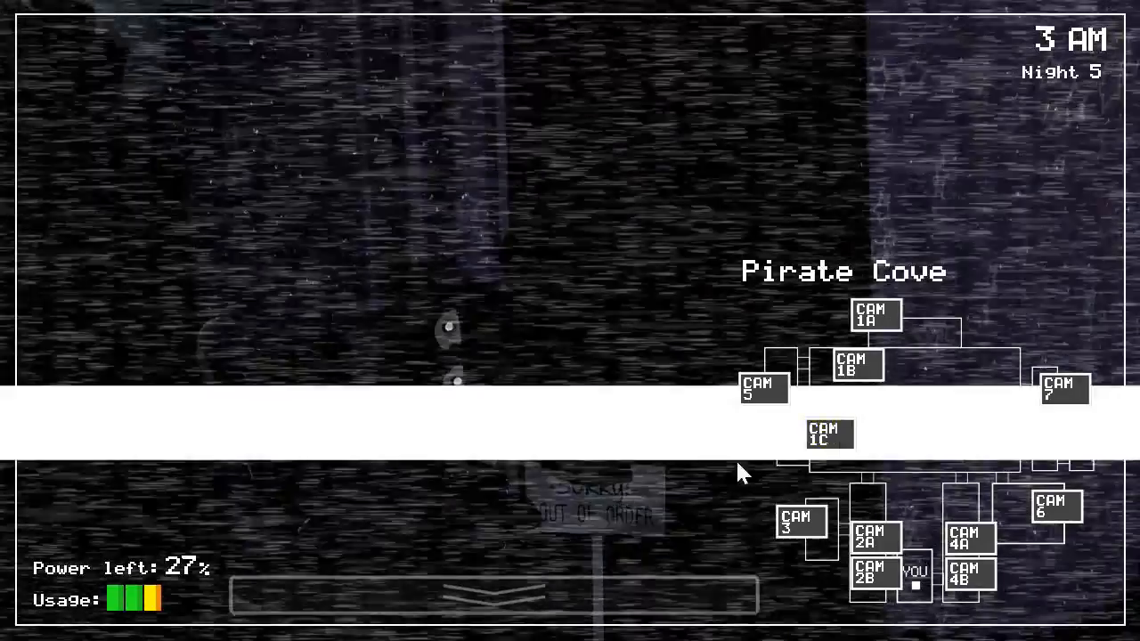
click(490, 594)
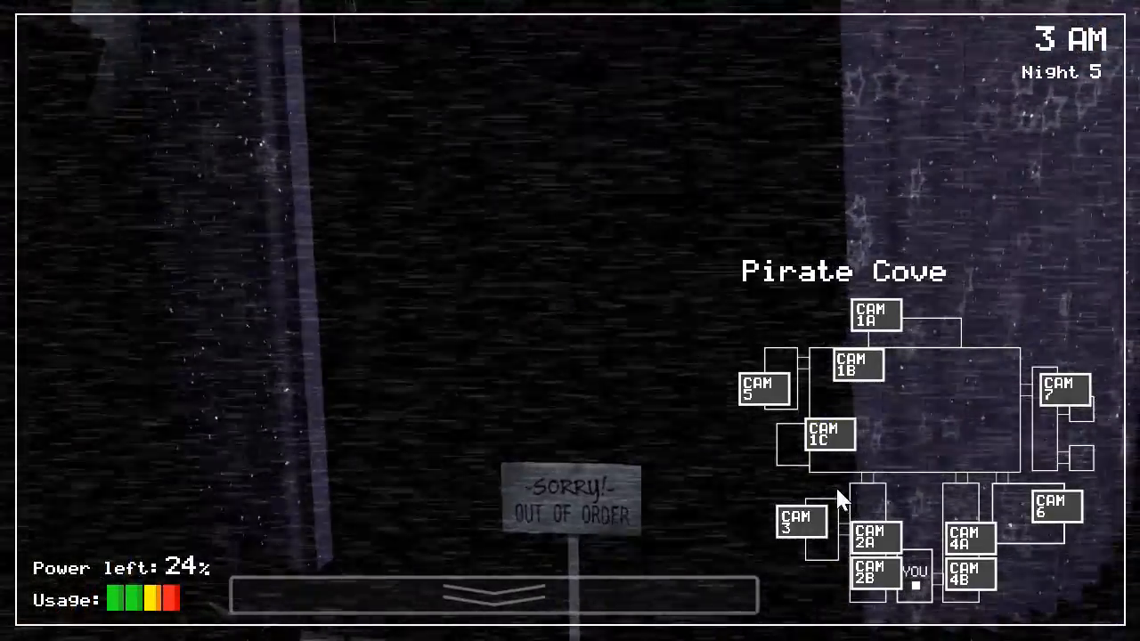
click(872, 538)
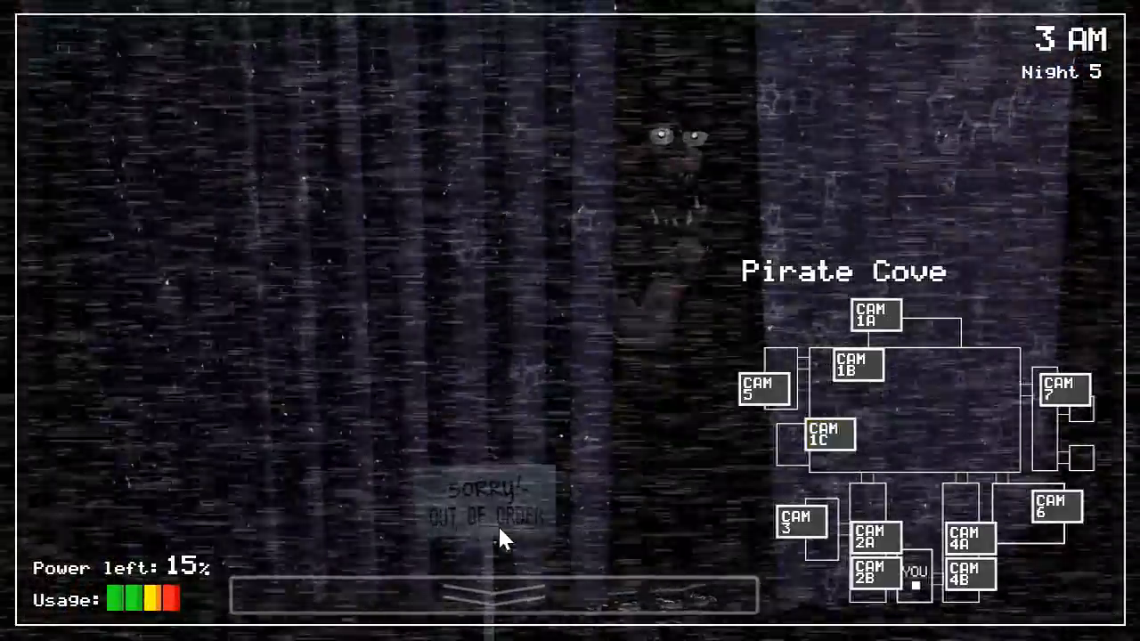
click(490, 595)
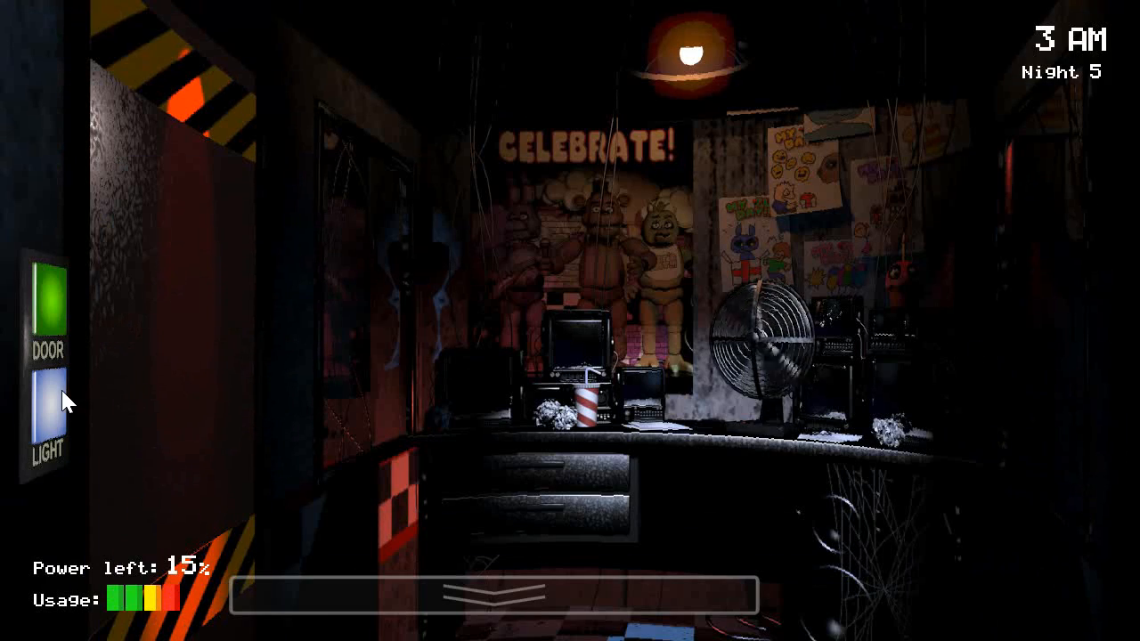
Light the left doorway, then raise the monitor to view CAM 3 as power drains to 6% at 4 AM.
click(45, 410)
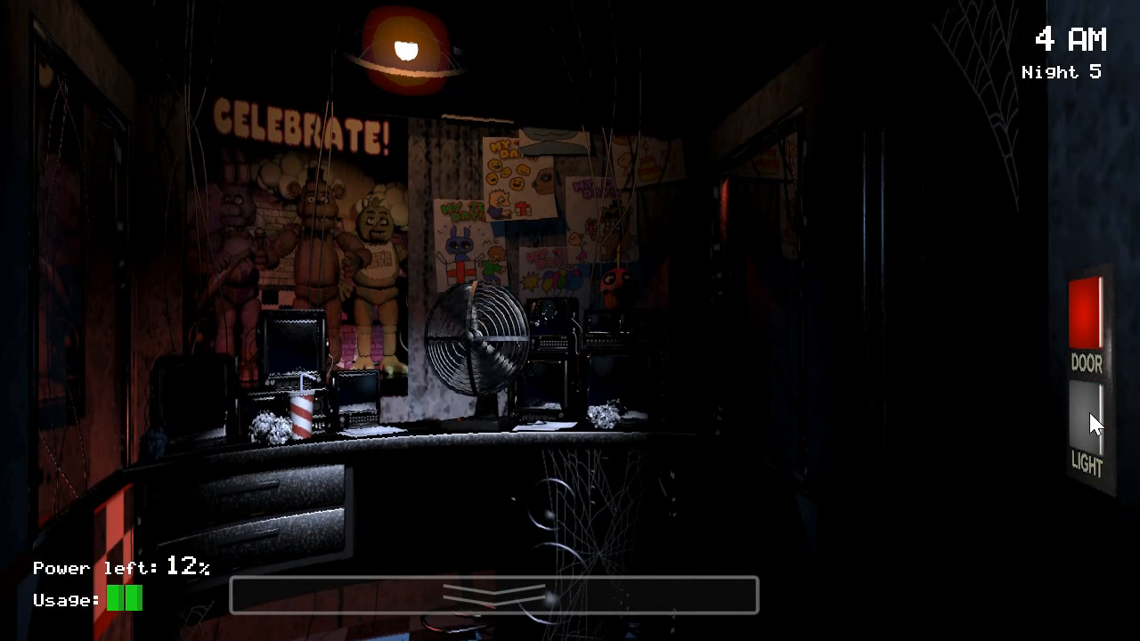
mouse_move(1096, 447)
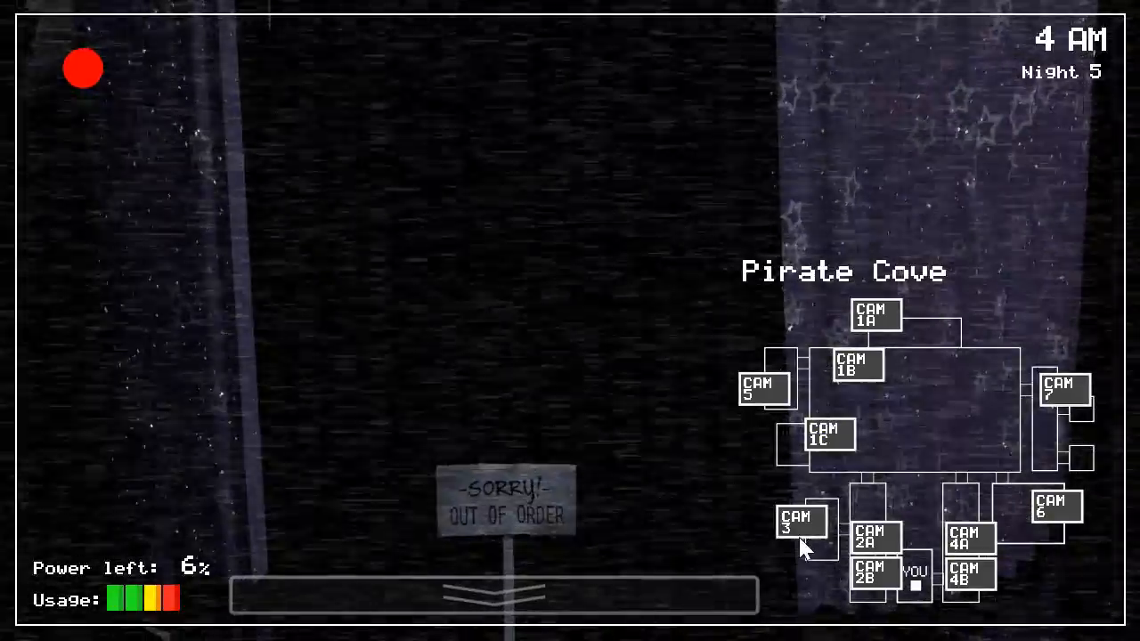
click(828, 435)
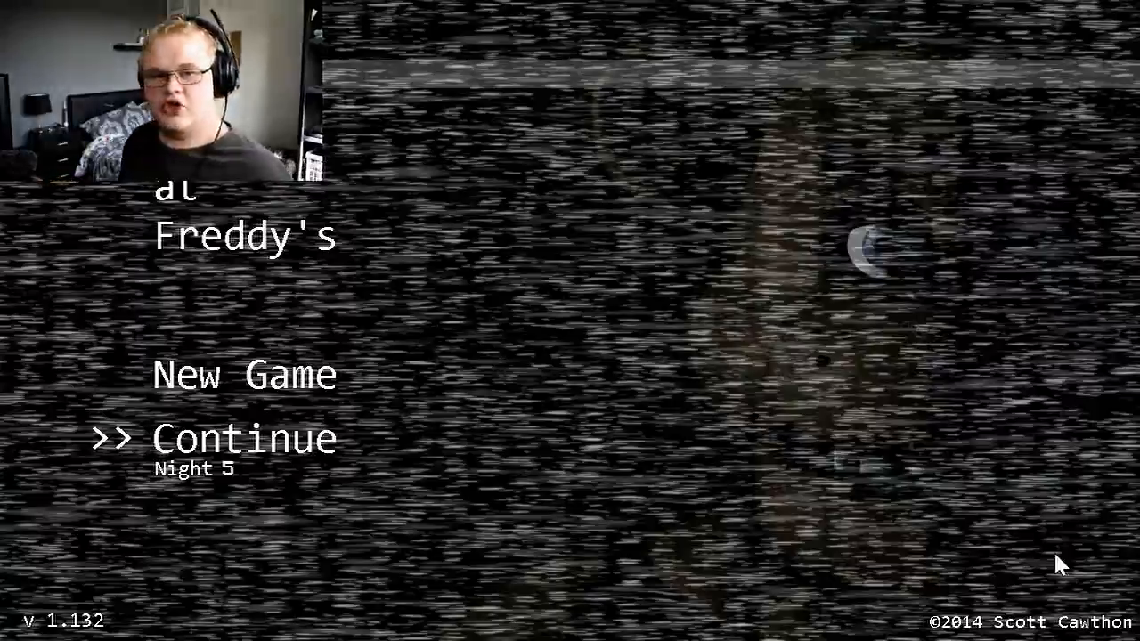
mouse_move(575, 334)
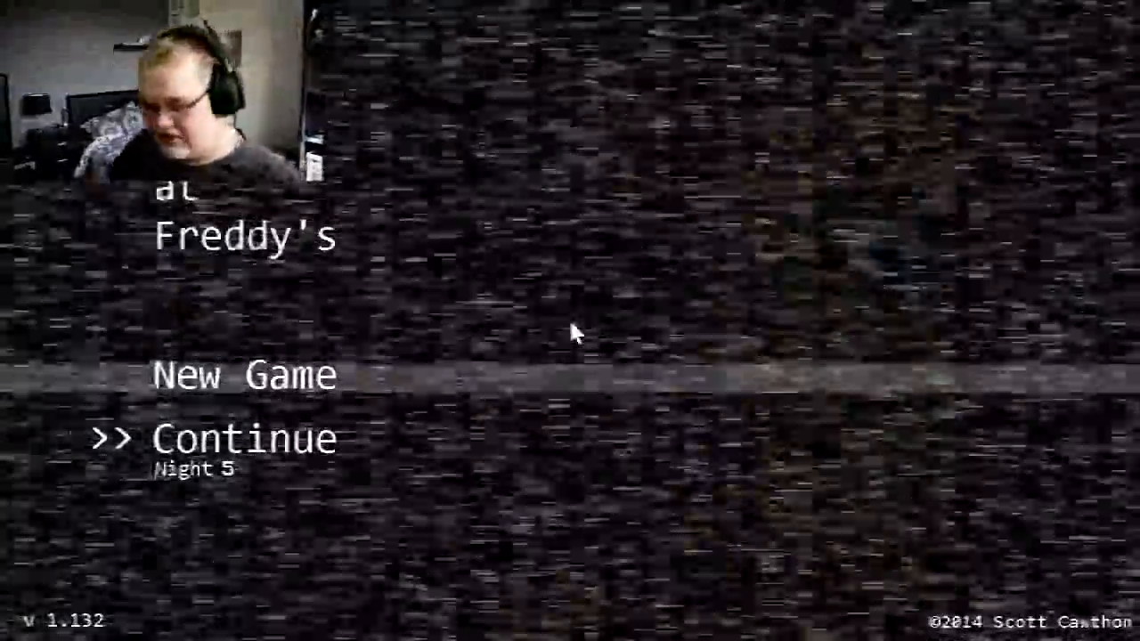
Continue Night 5 from the title menu after the failed attempt.
click(243, 437)
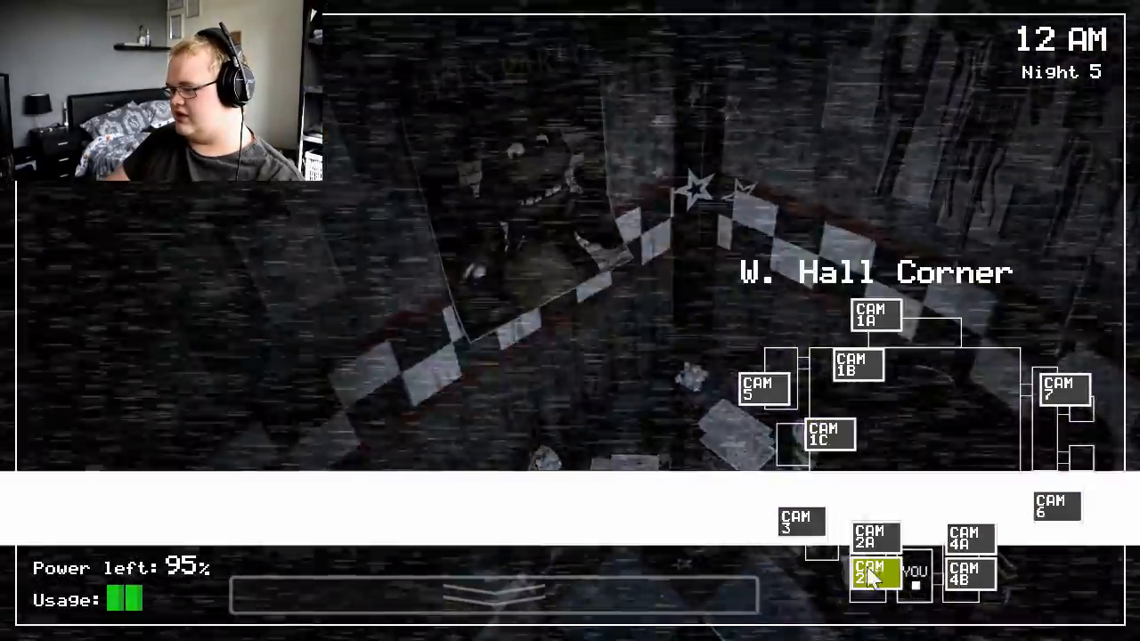
View the West Hall Corner camera at 12 AM on the new attempt.
click(828, 434)
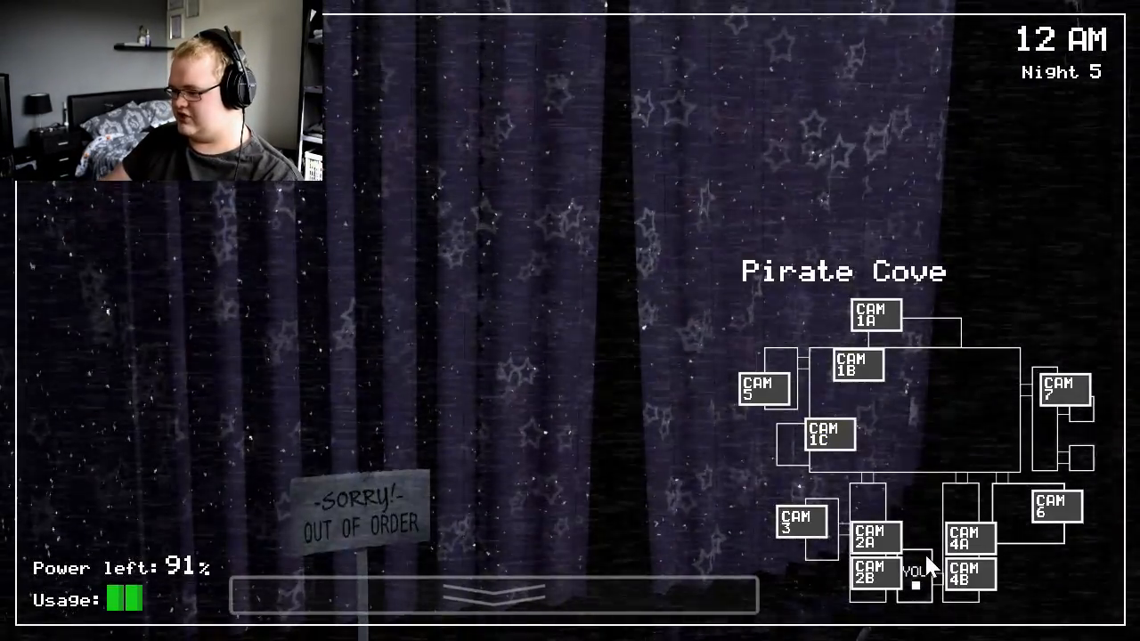
Check CAM 2A, then put the cameras away and watch the office.
click(870, 537)
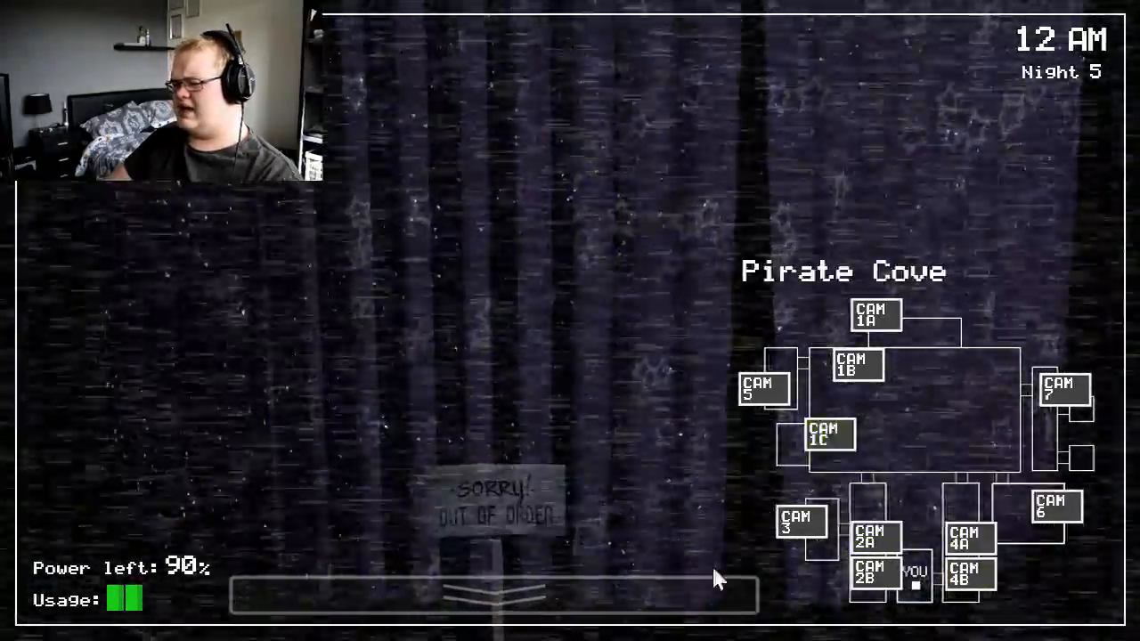
click(490, 595)
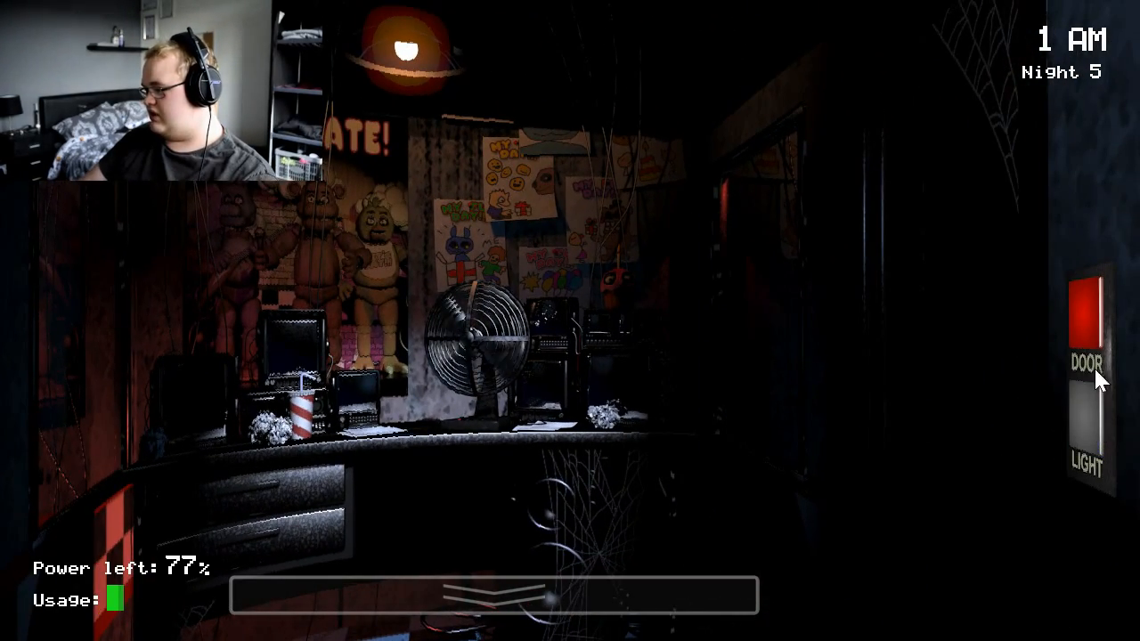
Shut the right door, light its hallway, then reopen it, holding out until 2 AM at 62% power.
click(1085, 325)
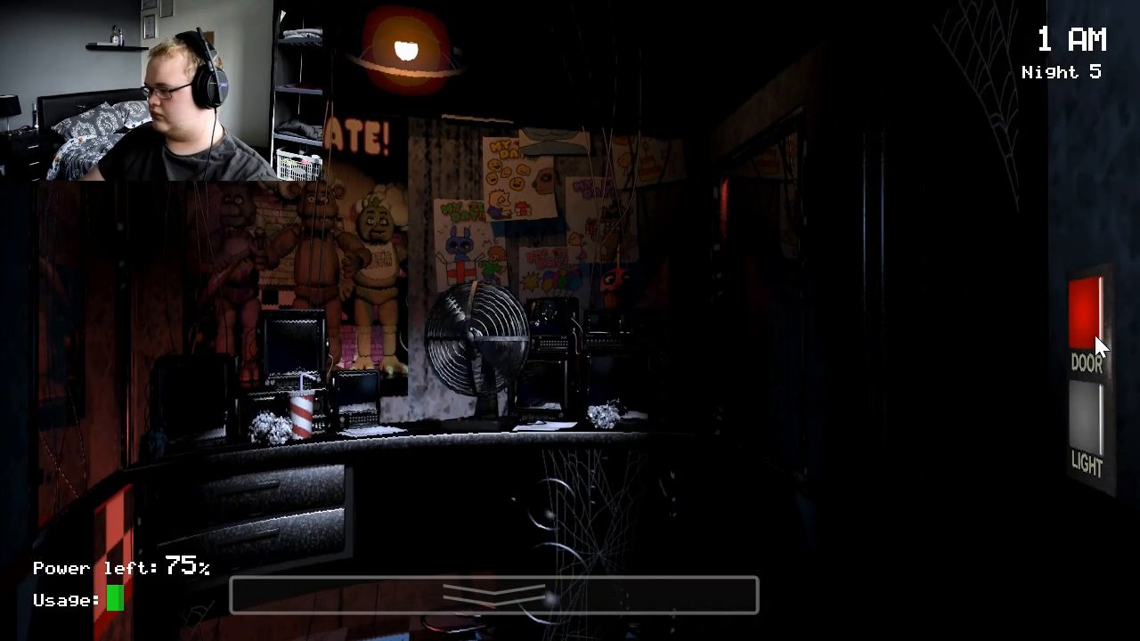
click(1085, 317)
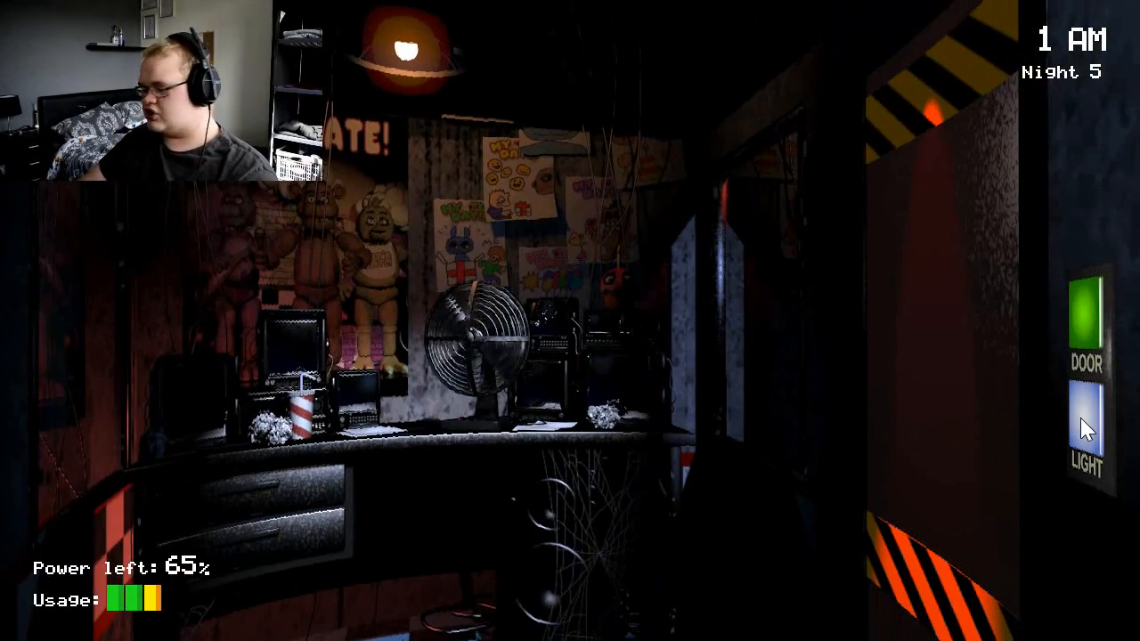
click(1087, 330)
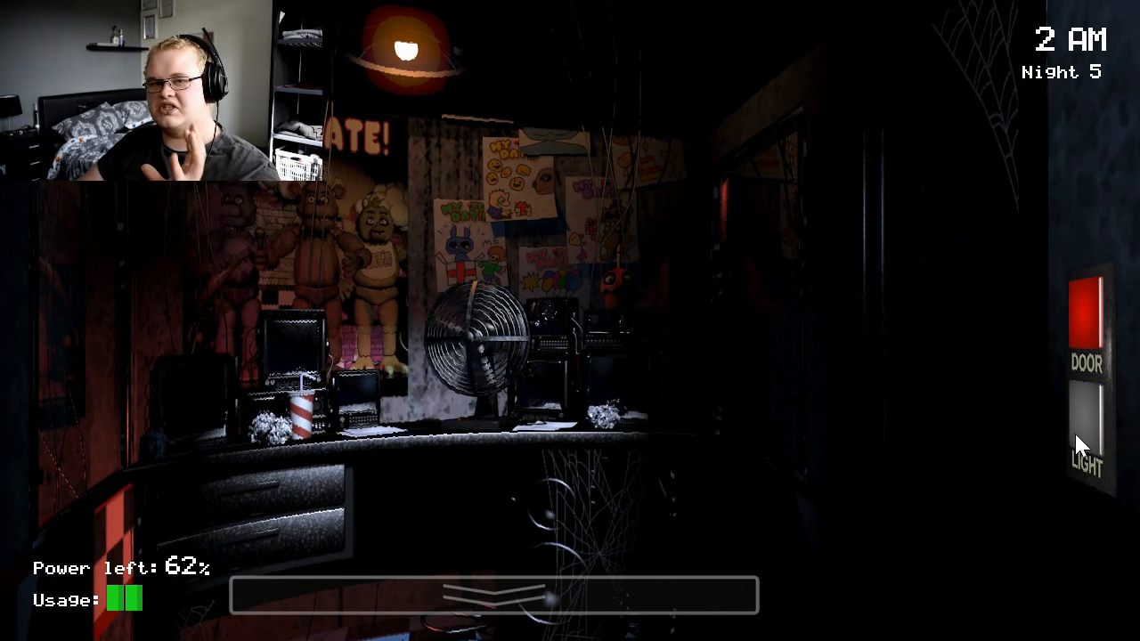
mouse_move(428, 512)
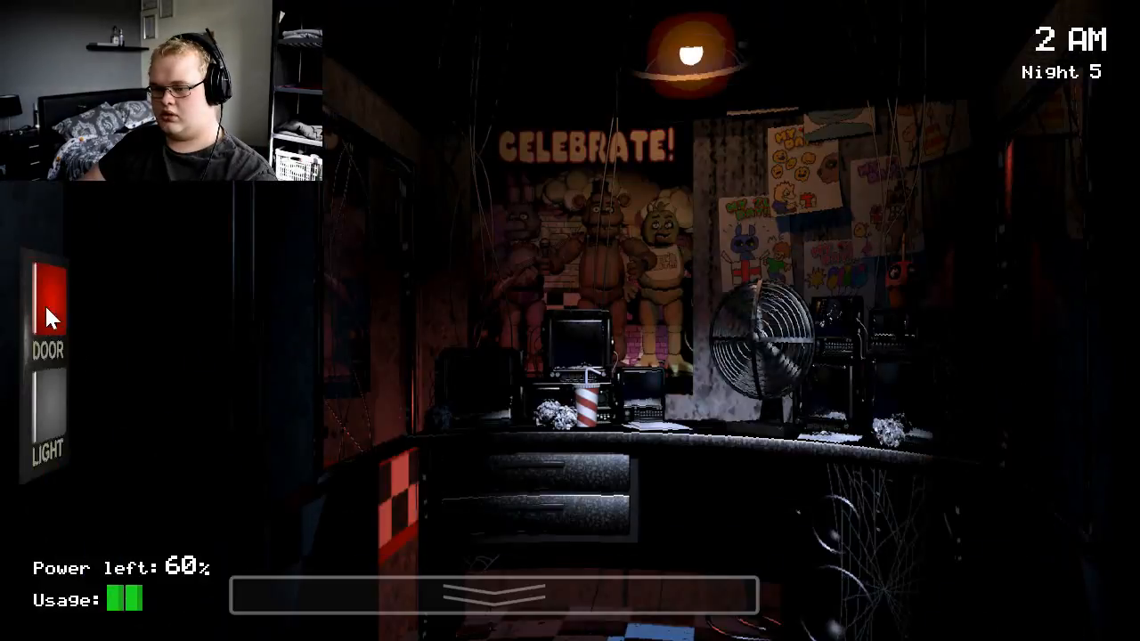
Check the left doorway with its light, then lower the monitor, reaching 3 AM at 41% power.
click(45, 308)
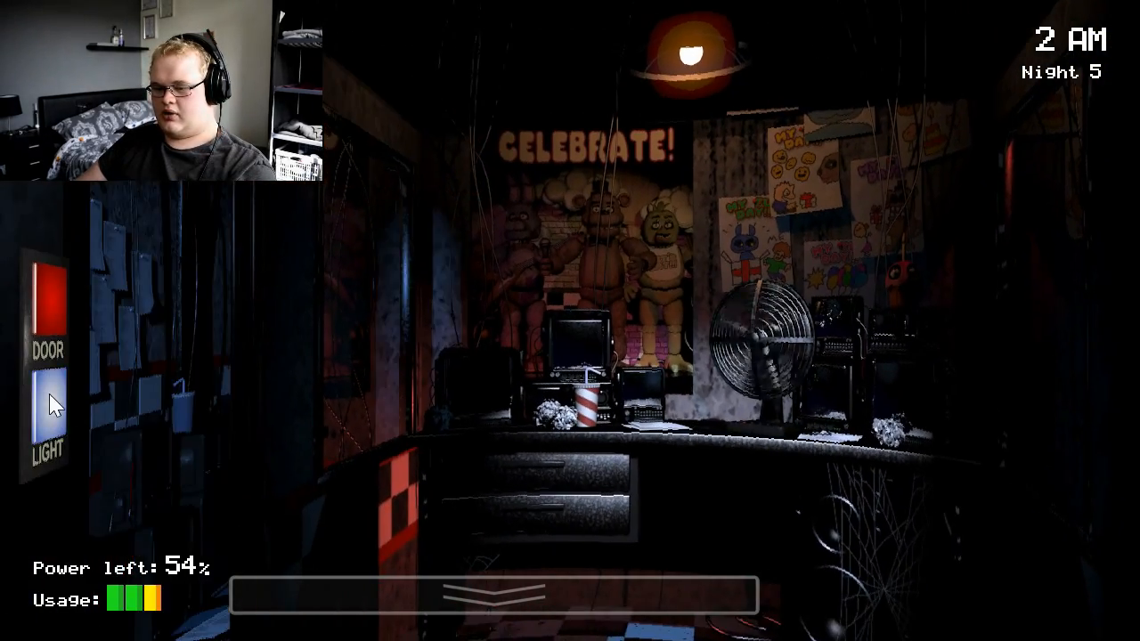
click(490, 595)
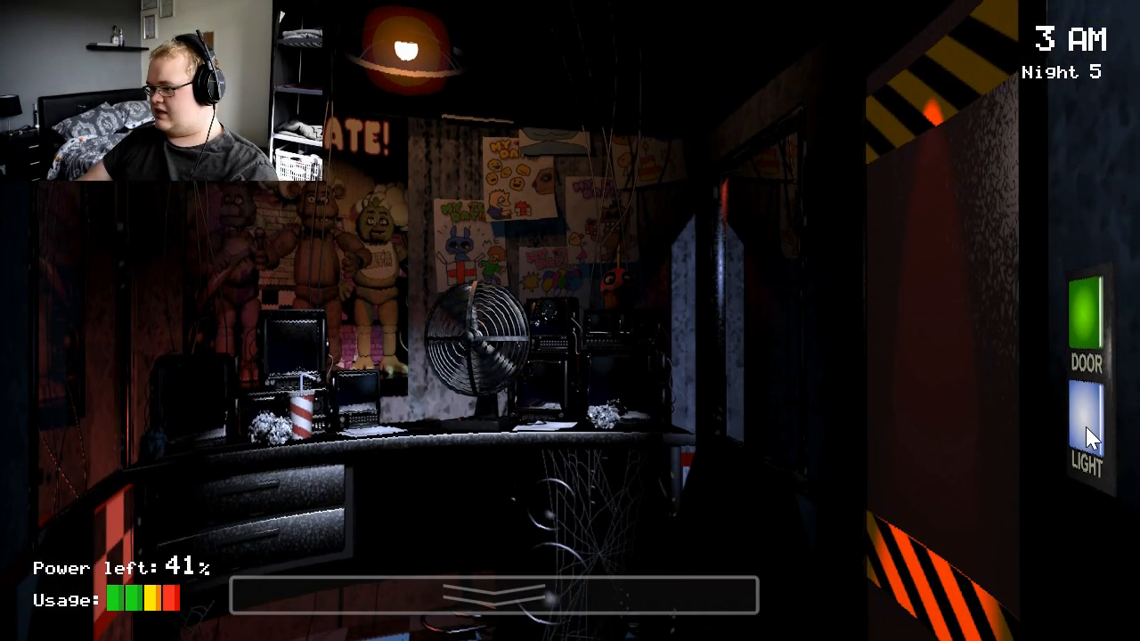
Switch off the right hallway light and bring up the East Hall Corner camera at 25% power.
click(1087, 325)
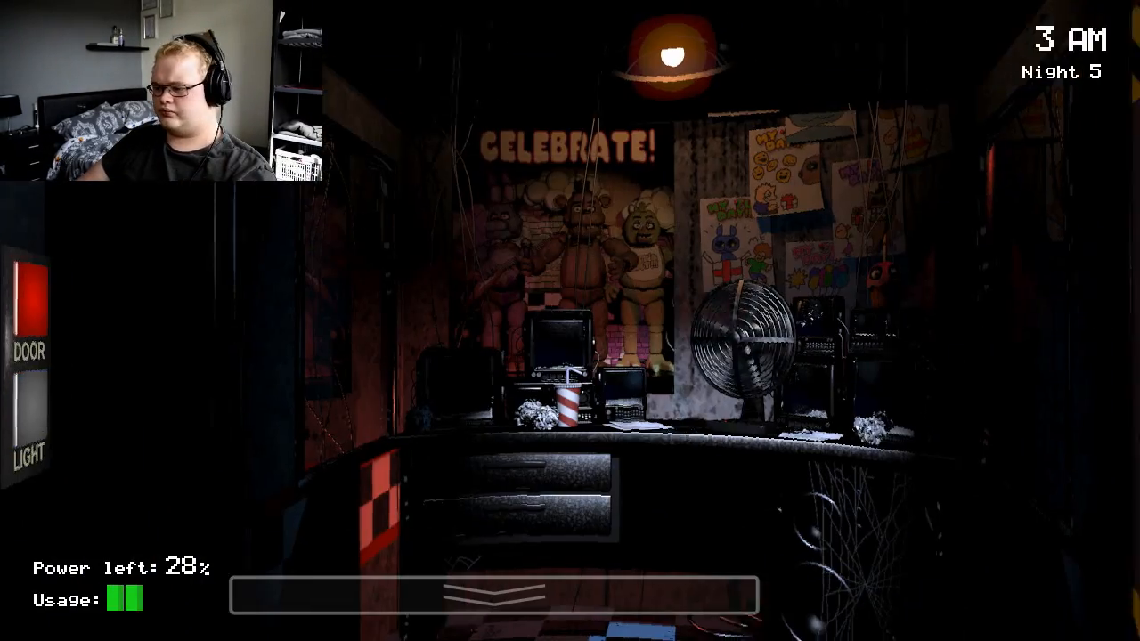
click(1083, 434)
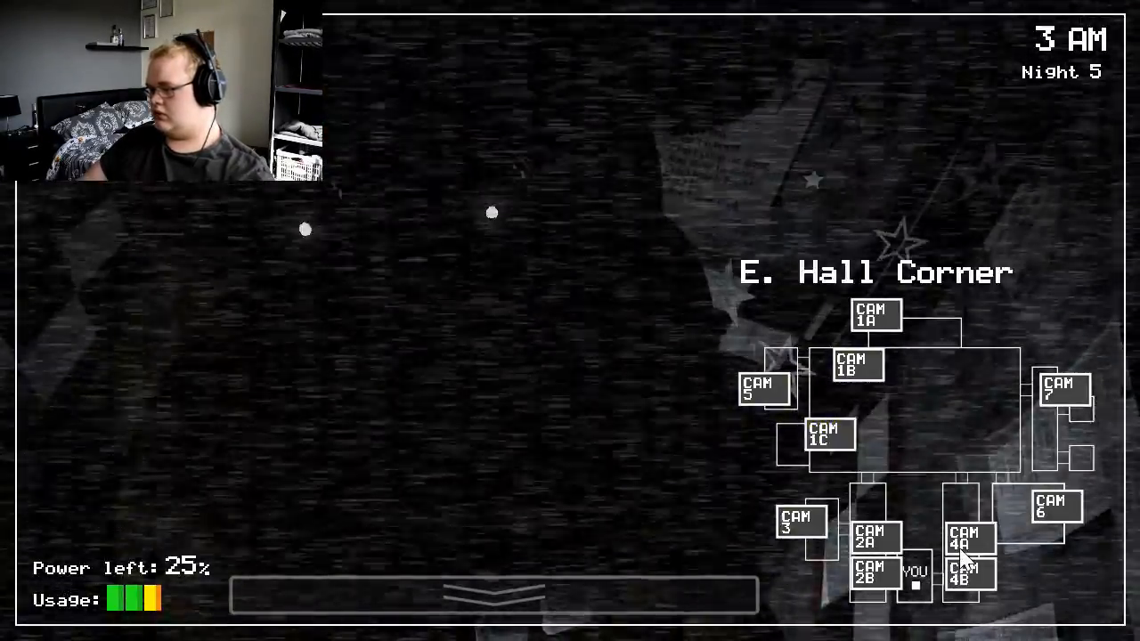
Watch the West Hall feed, lower the monitor, and close the right door.
click(873, 537)
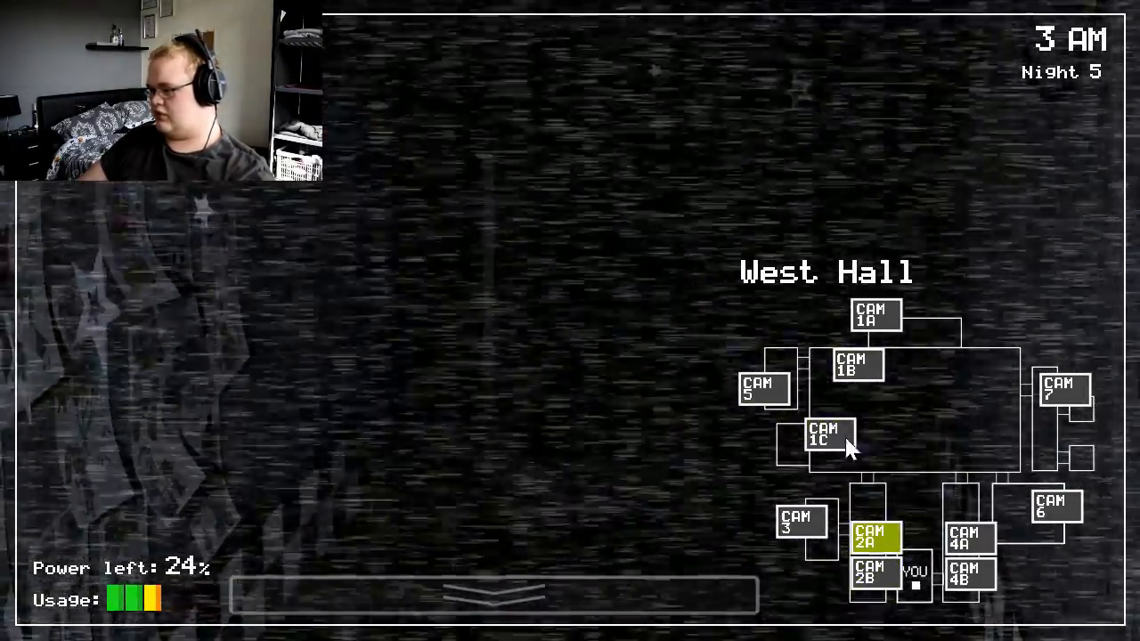
click(495, 595)
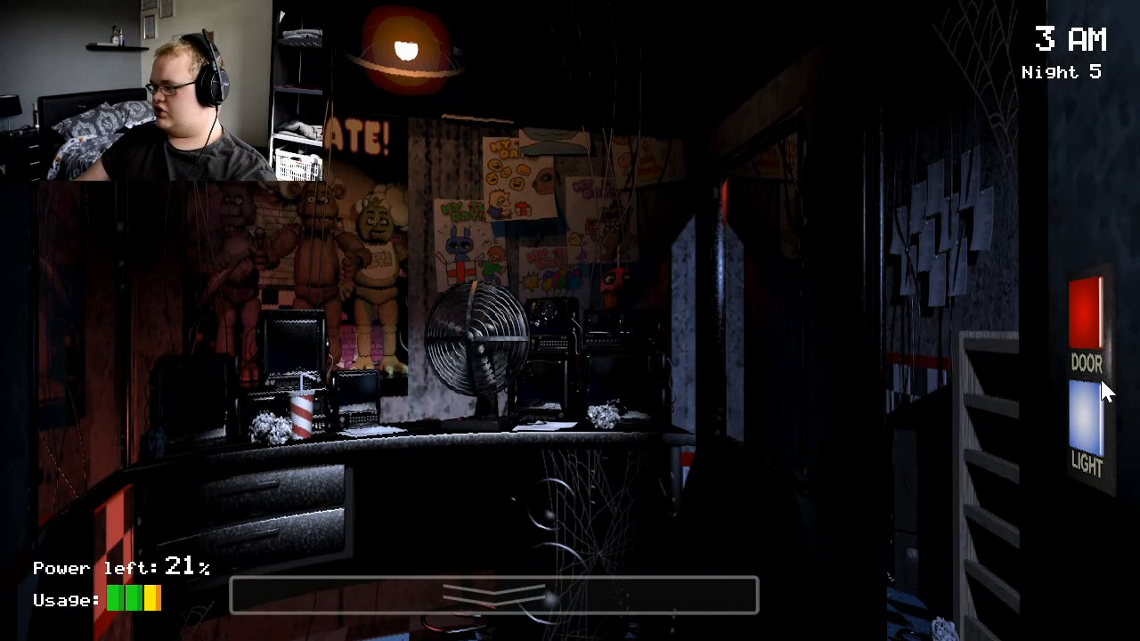
click(1084, 441)
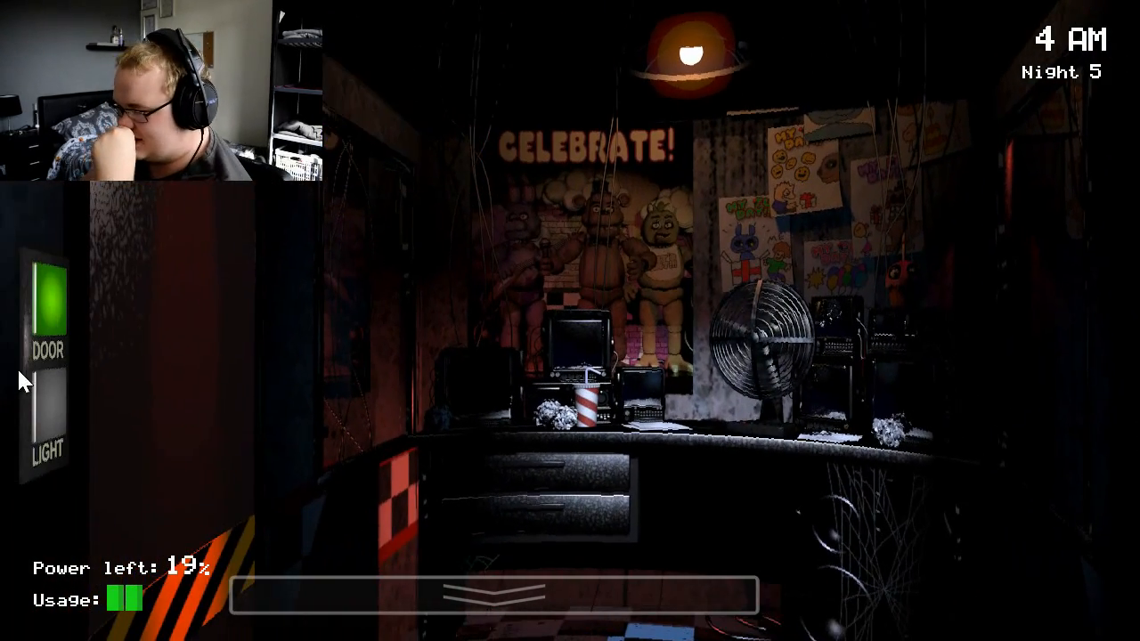
Shut the left door and raise the cameras to watch Pirate Cove into 4 AM.
click(46, 303)
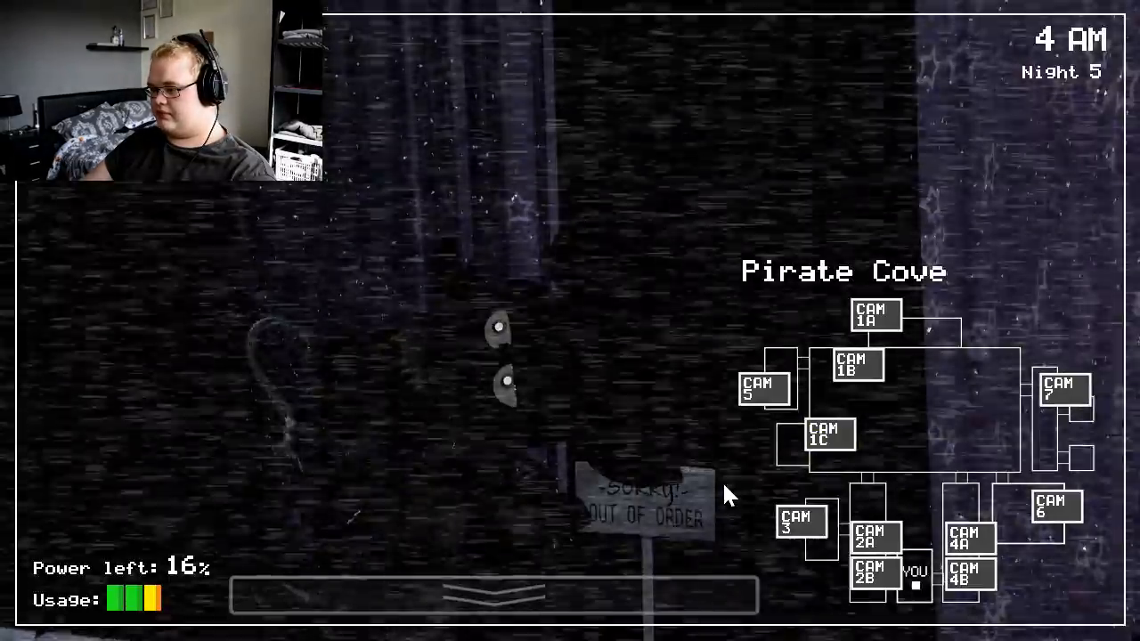
click(871, 526)
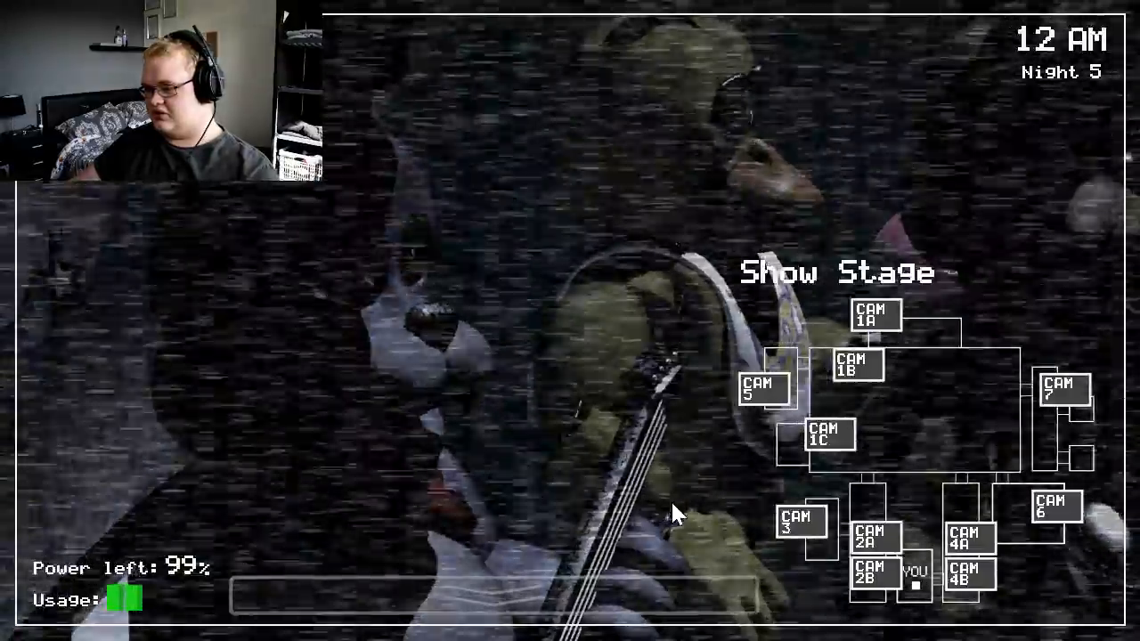
Switch between camera feeds, including CAM 2B, to track the animatronics during Night 5.
click(827, 434)
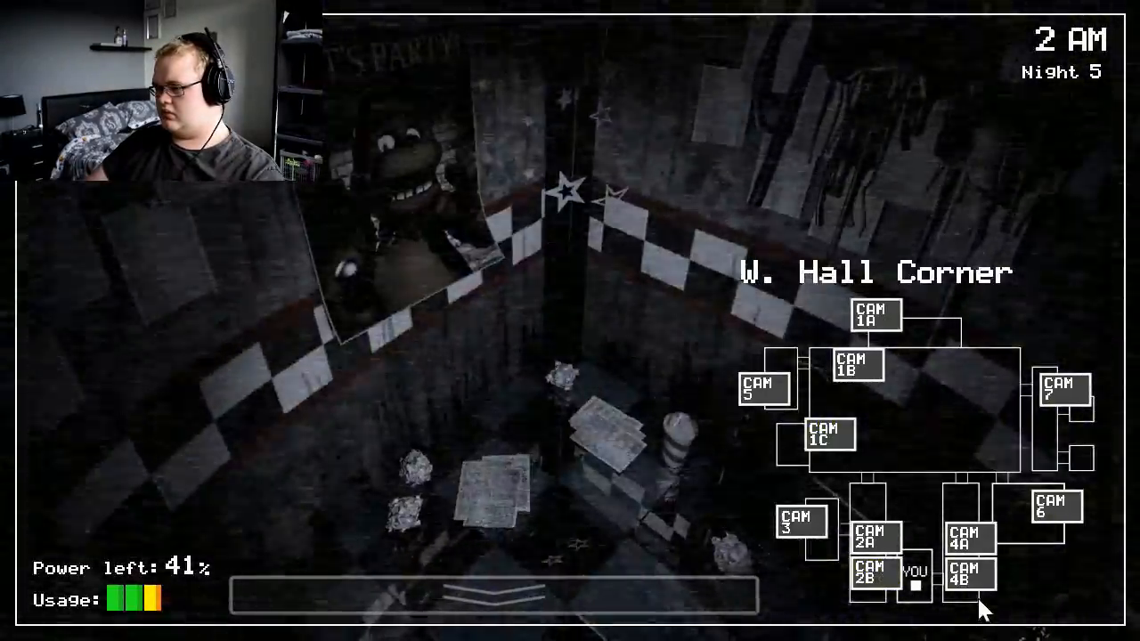
click(869, 574)
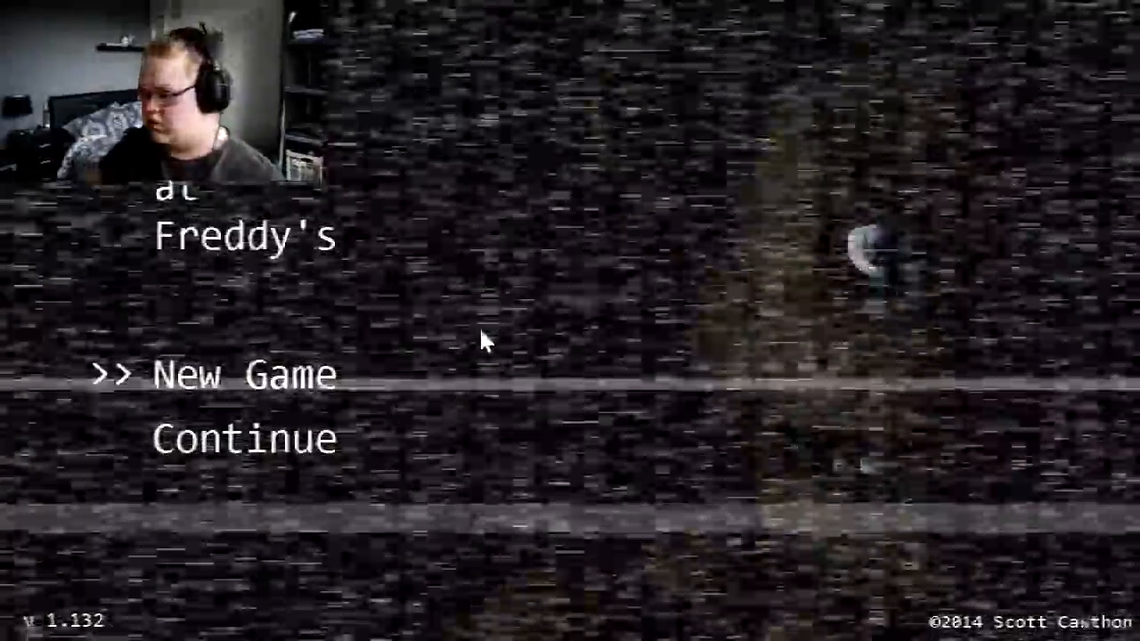
mouse_move(374, 326)
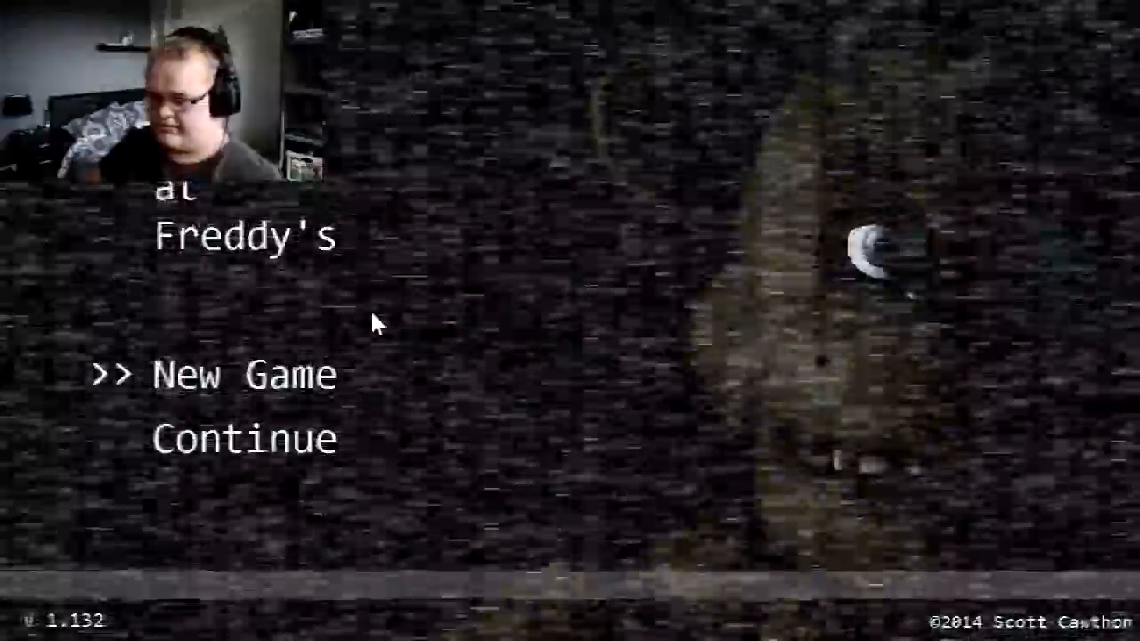